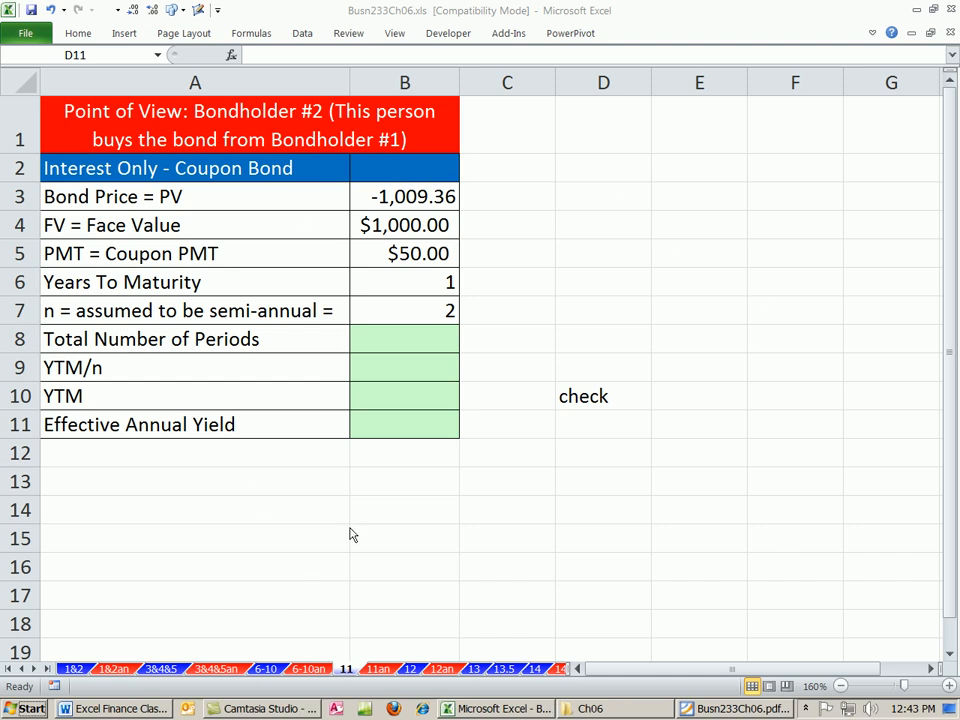
mouse_move(401, 12)
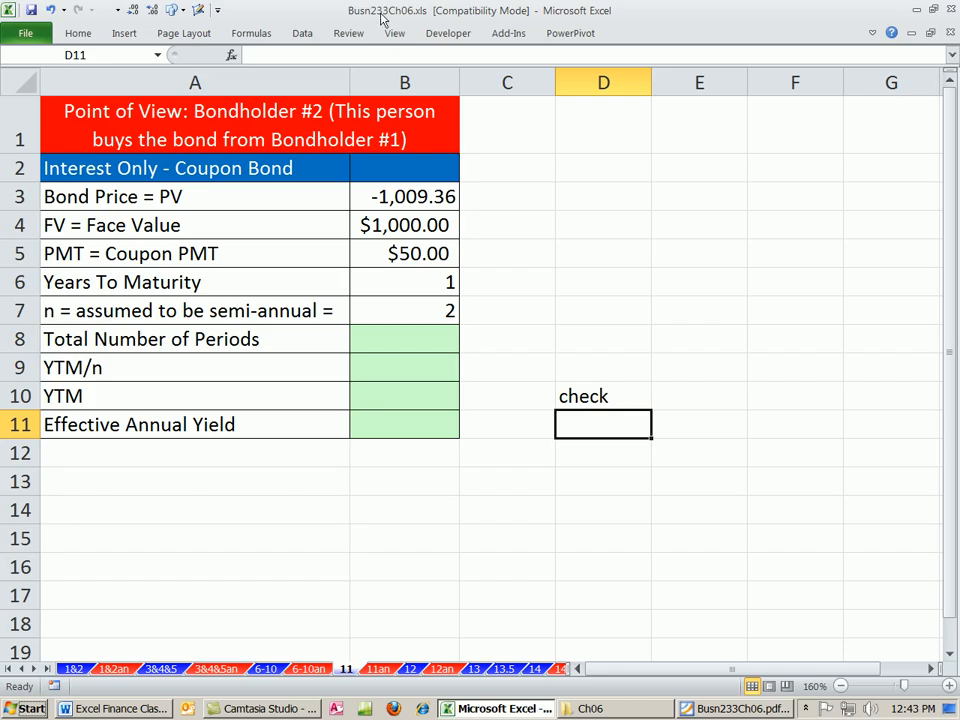
mouse_move(384, 442)
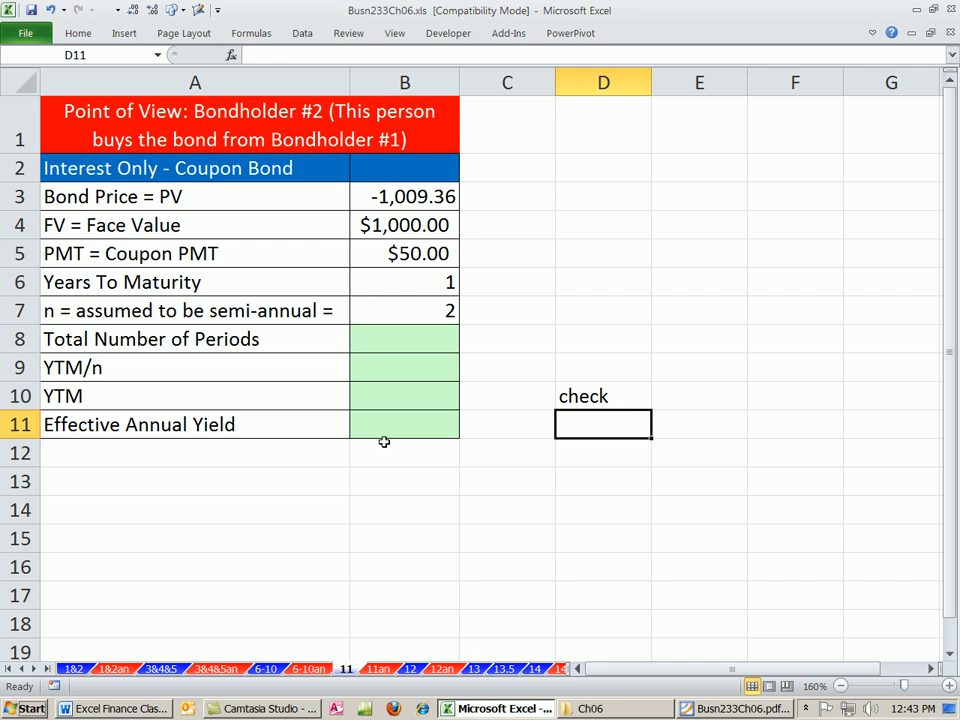
mouse_move(389, 431)
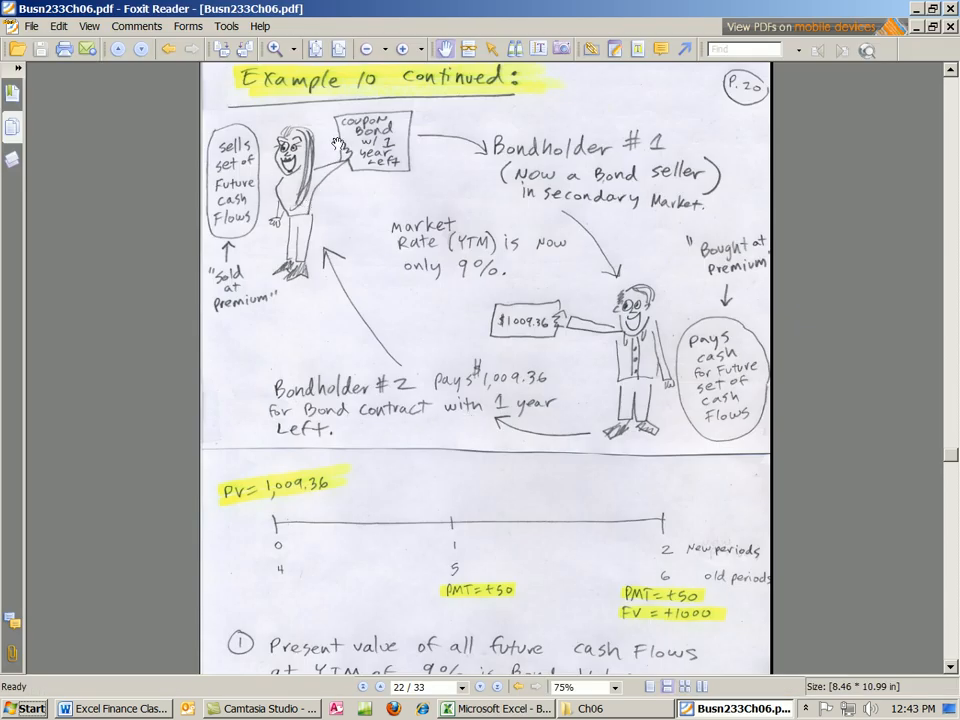
mouse_move(335, 175)
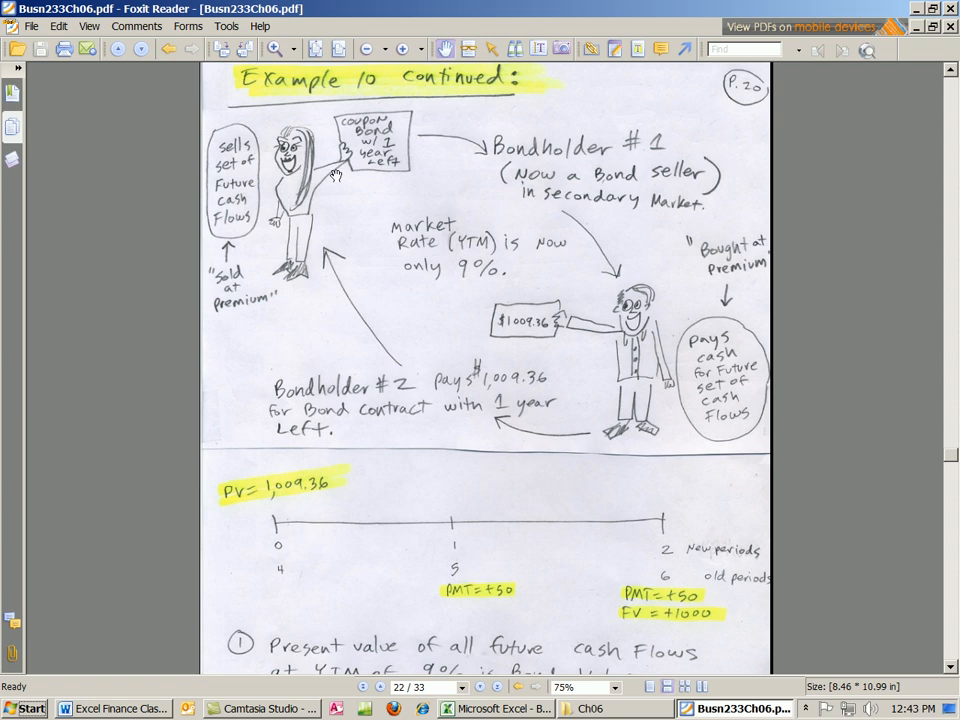
mouse_move(450, 140)
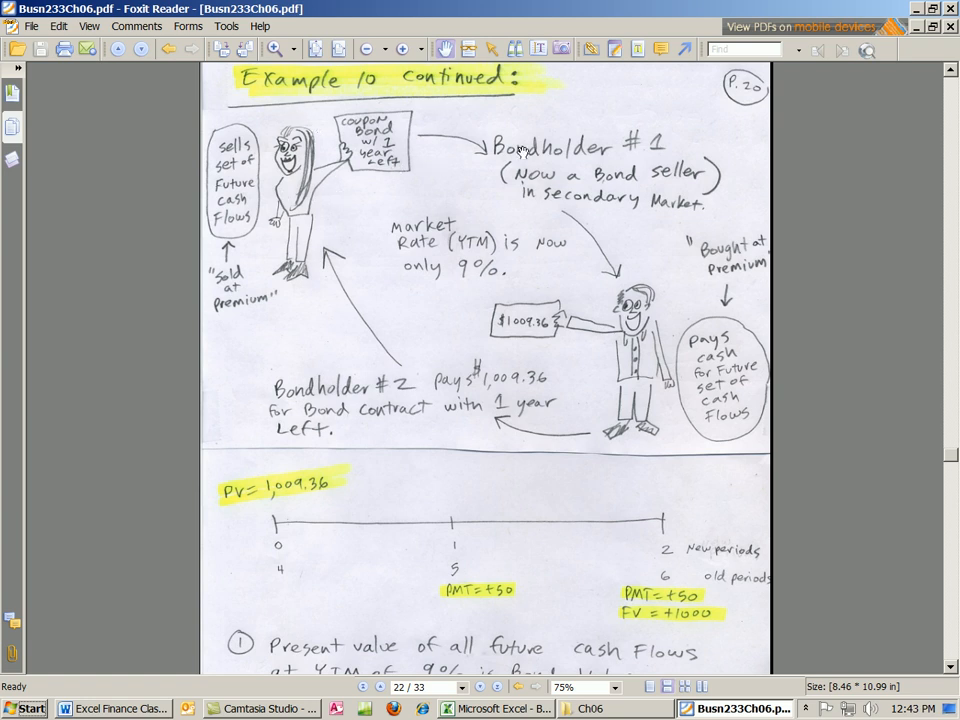
mouse_move(620, 325)
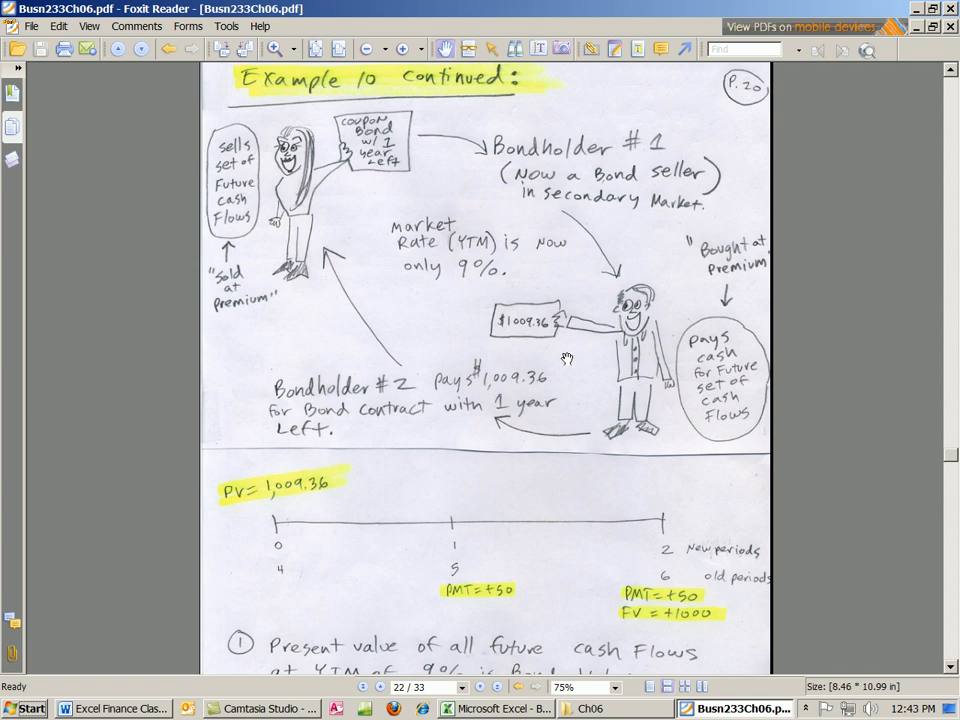
mouse_move(554, 349)
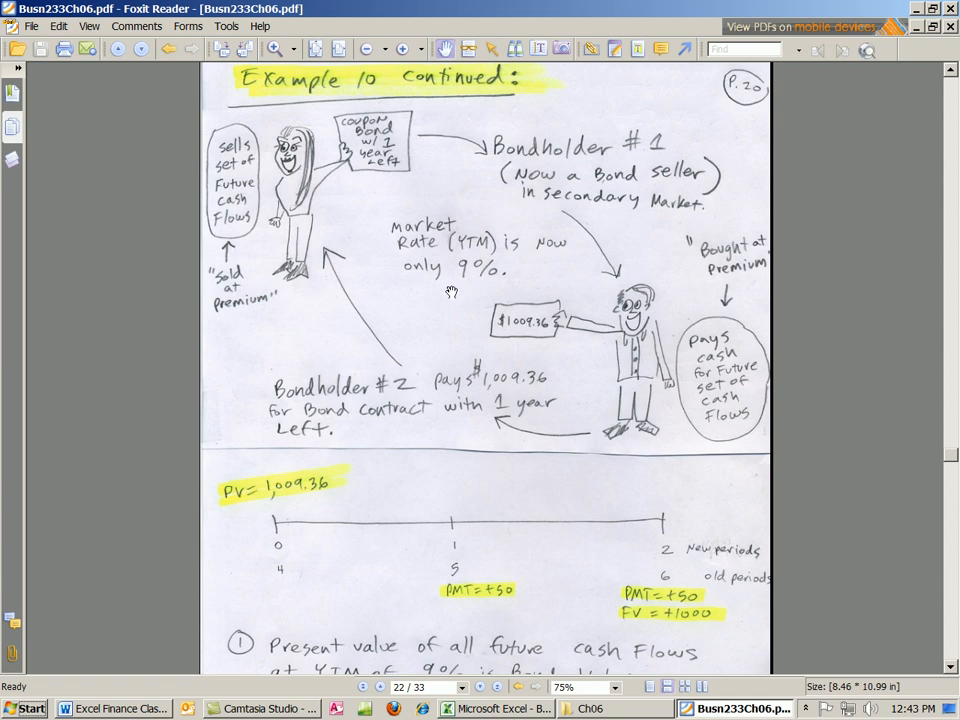
mouse_move(457, 353)
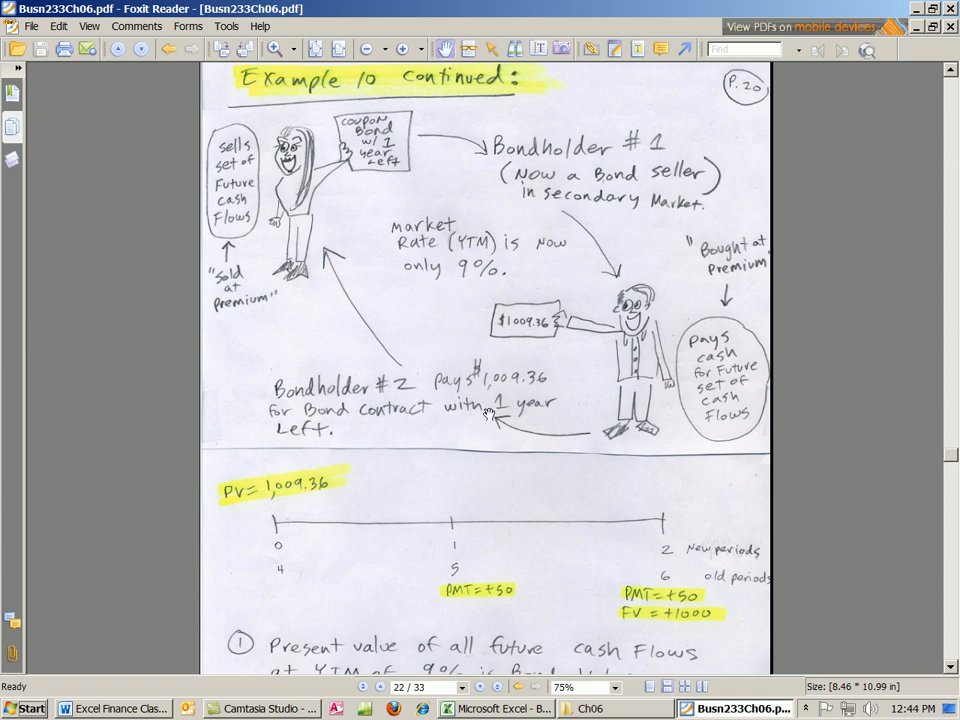
mouse_move(545, 387)
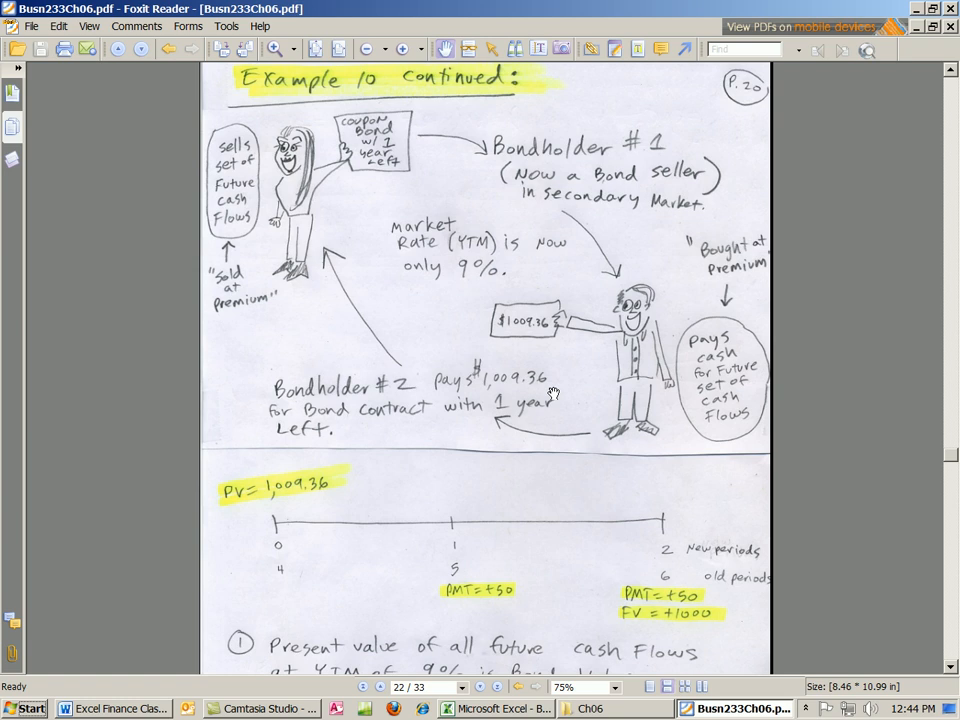
mouse_move(557, 391)
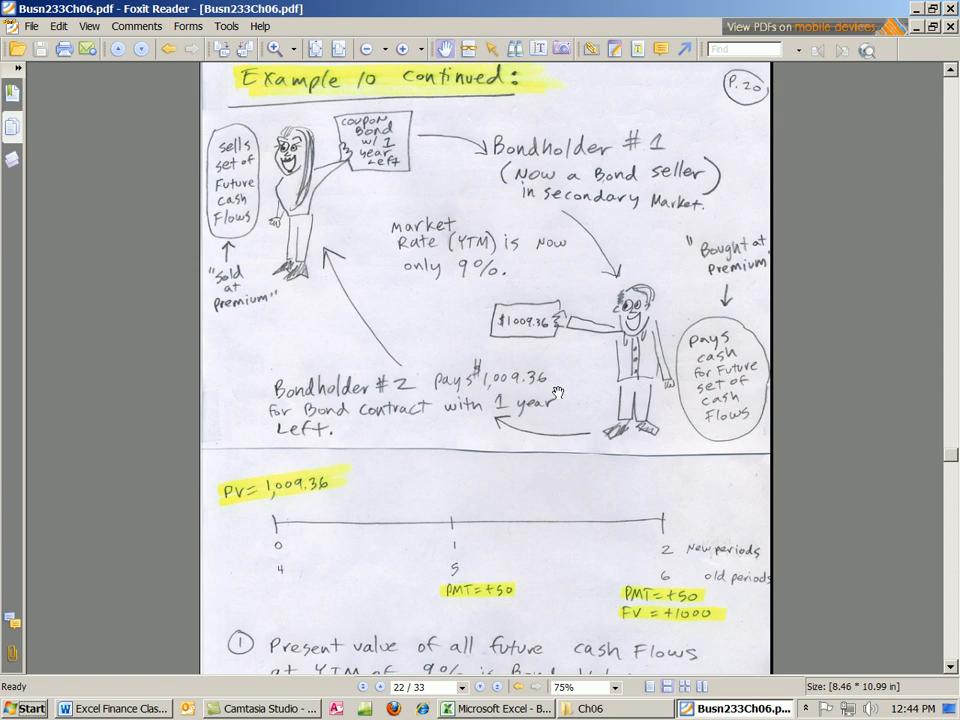
mouse_move(477, 412)
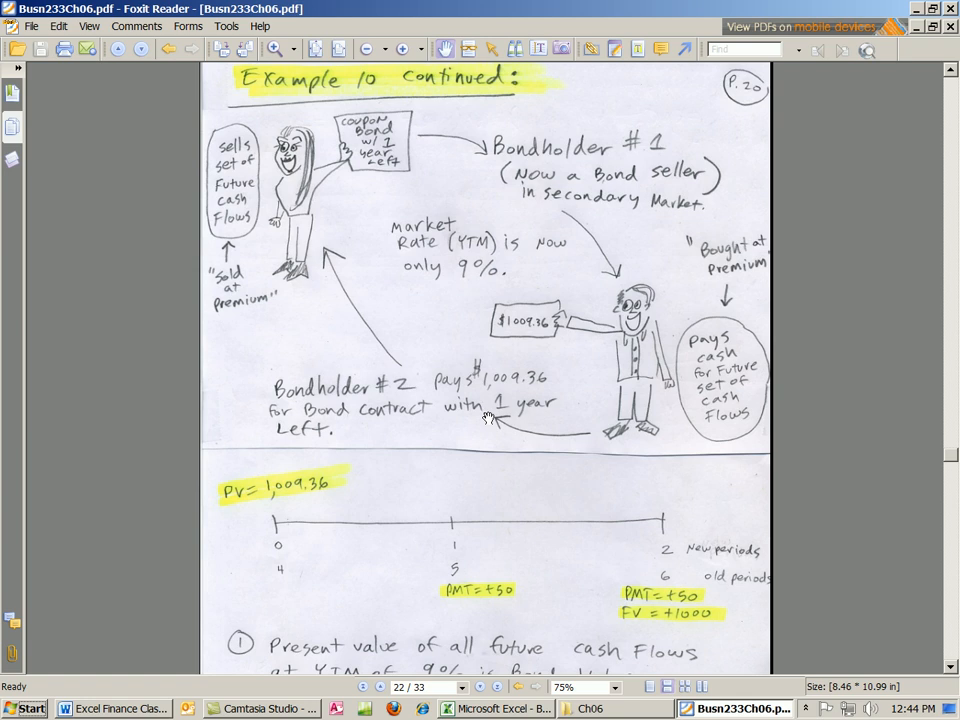
mouse_move(564, 600)
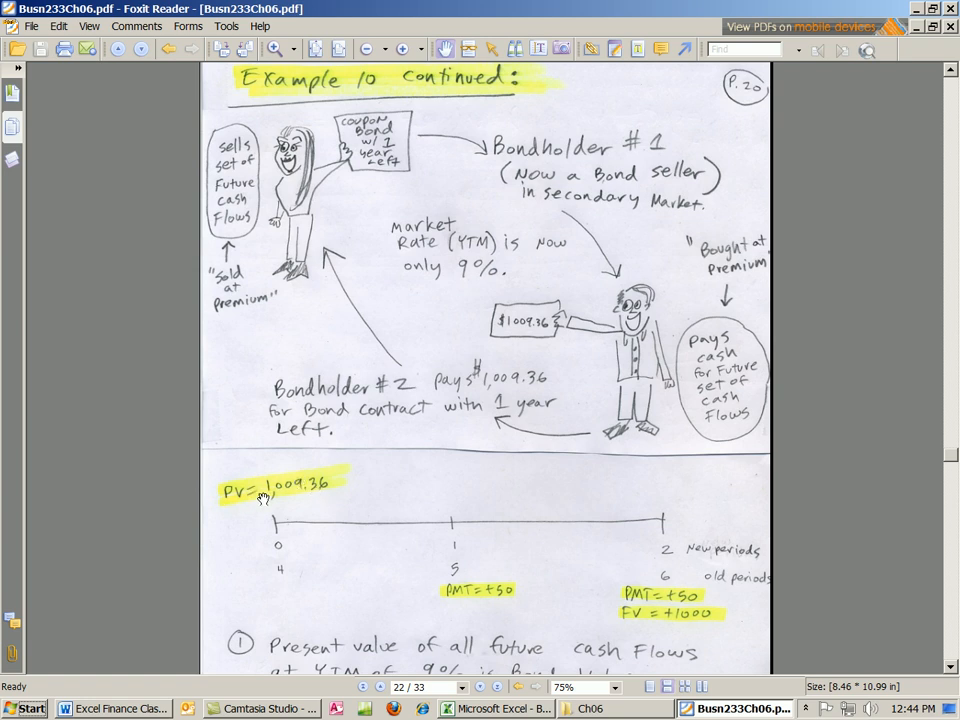
mouse_move(547, 518)
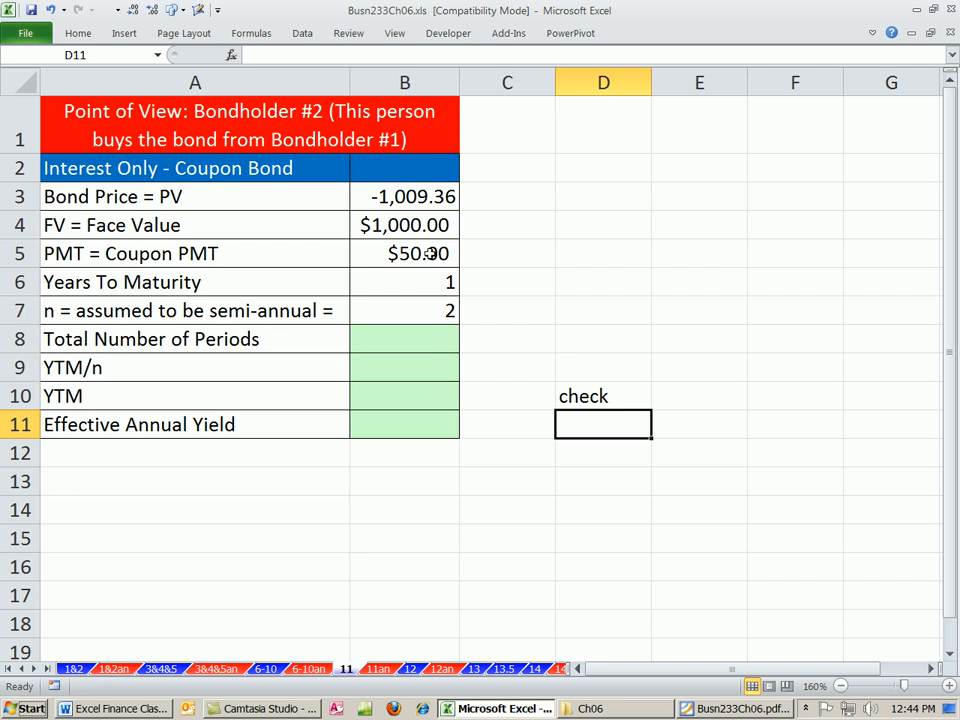
Step: Review the bond inputs: price, $1,000.00 face value, $50.00 coupon and years to maturity
click(195, 196)
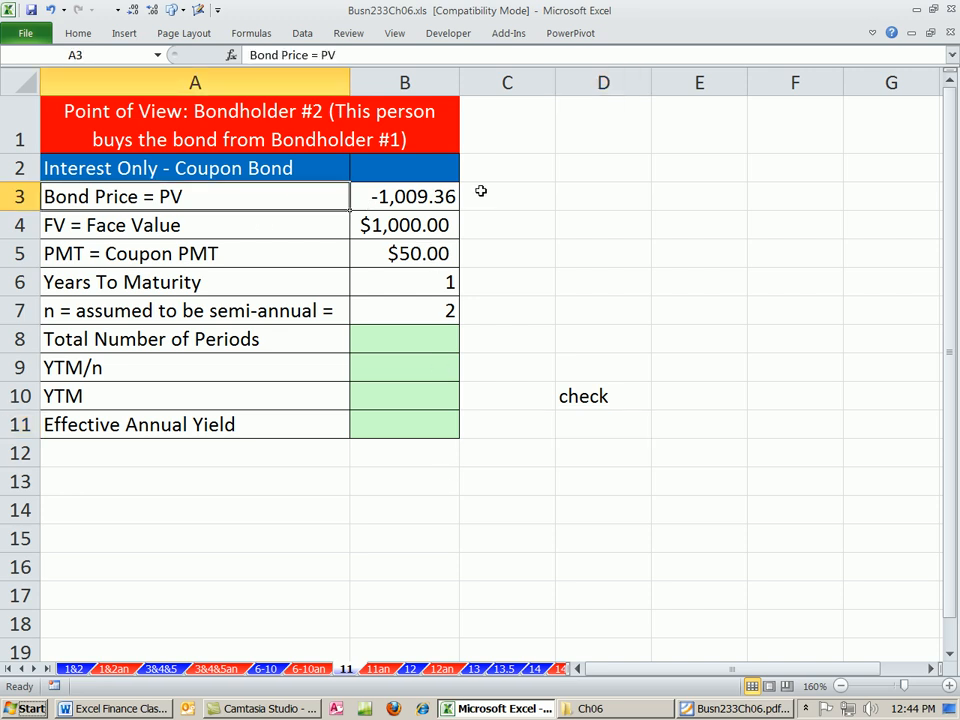
click(404, 225)
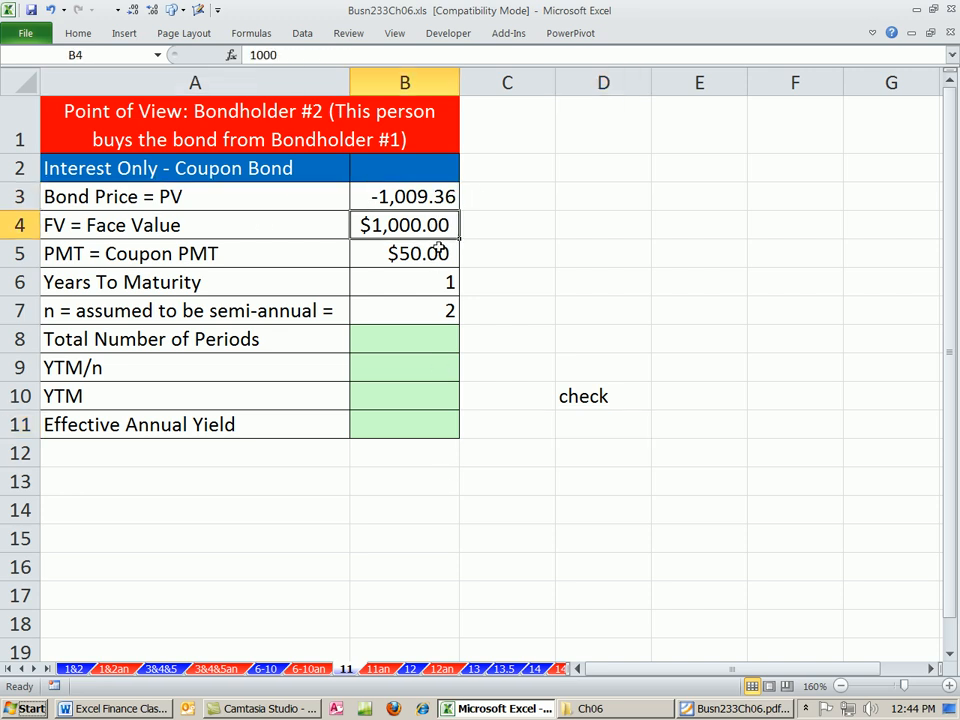
click(404, 253)
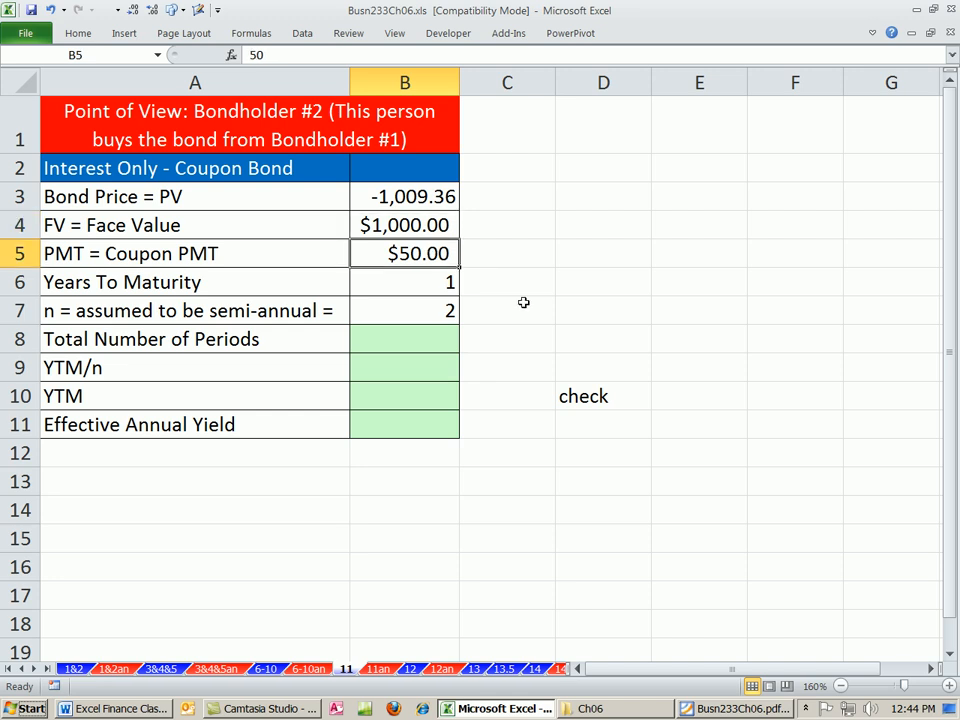
mouse_move(507, 300)
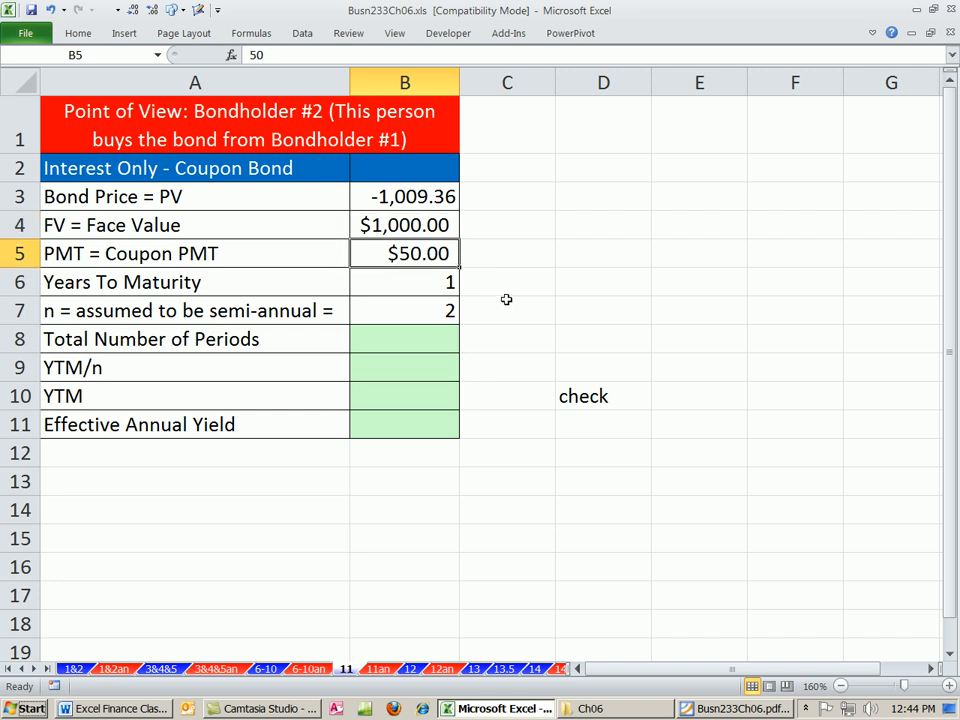
click(404, 282)
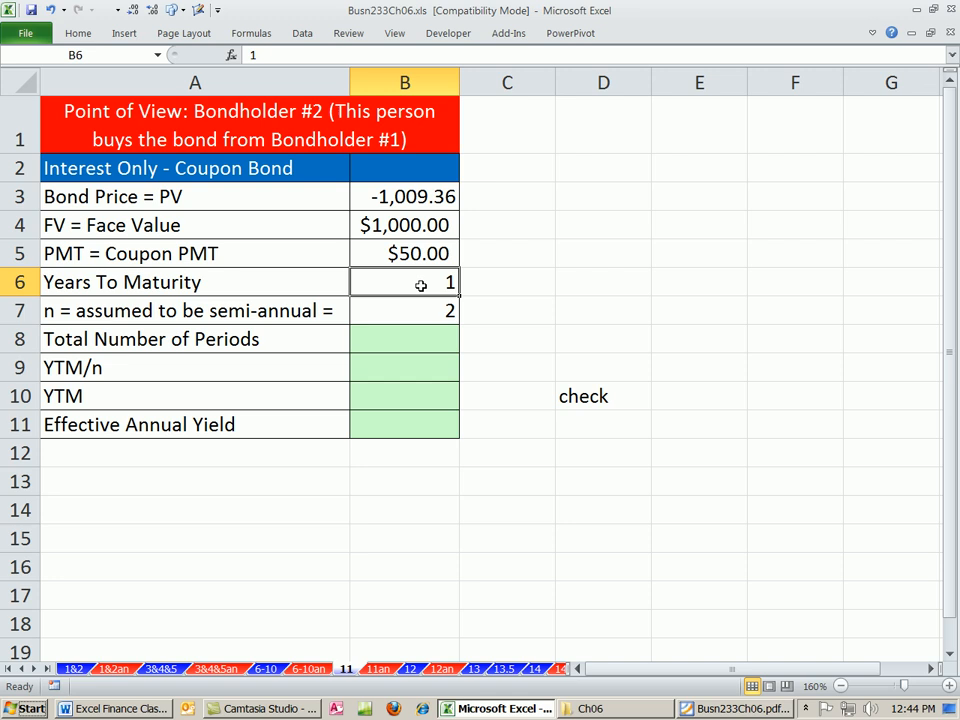
mouse_move(424, 335)
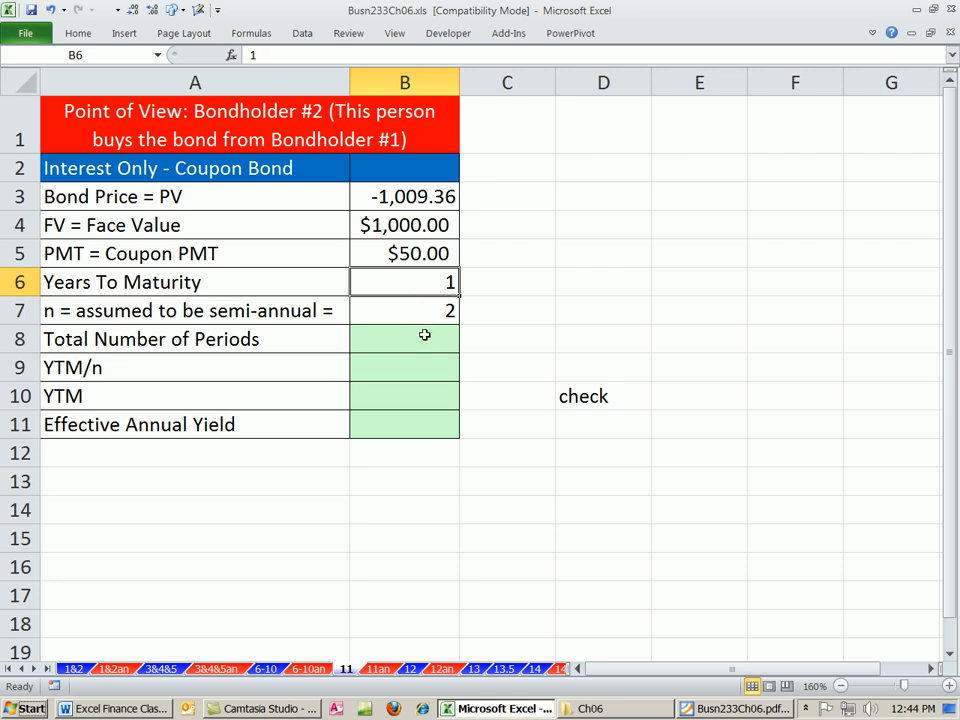
mouse_move(210, 408)
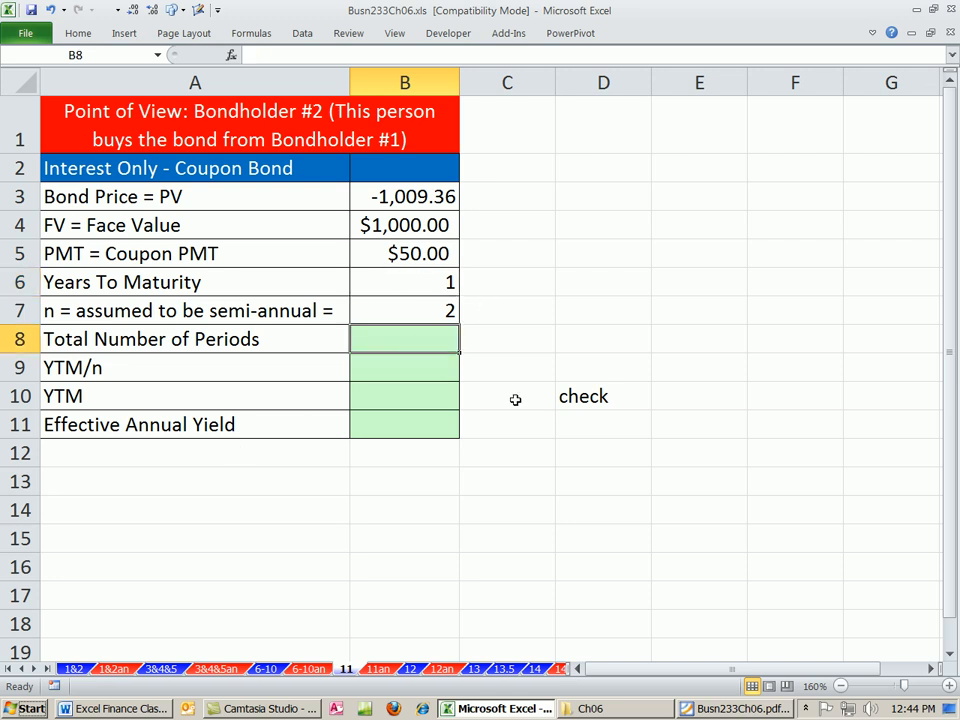
Step: Set Total Number of Periods in B8 to =B7*B6, giving 2
text(=B7)
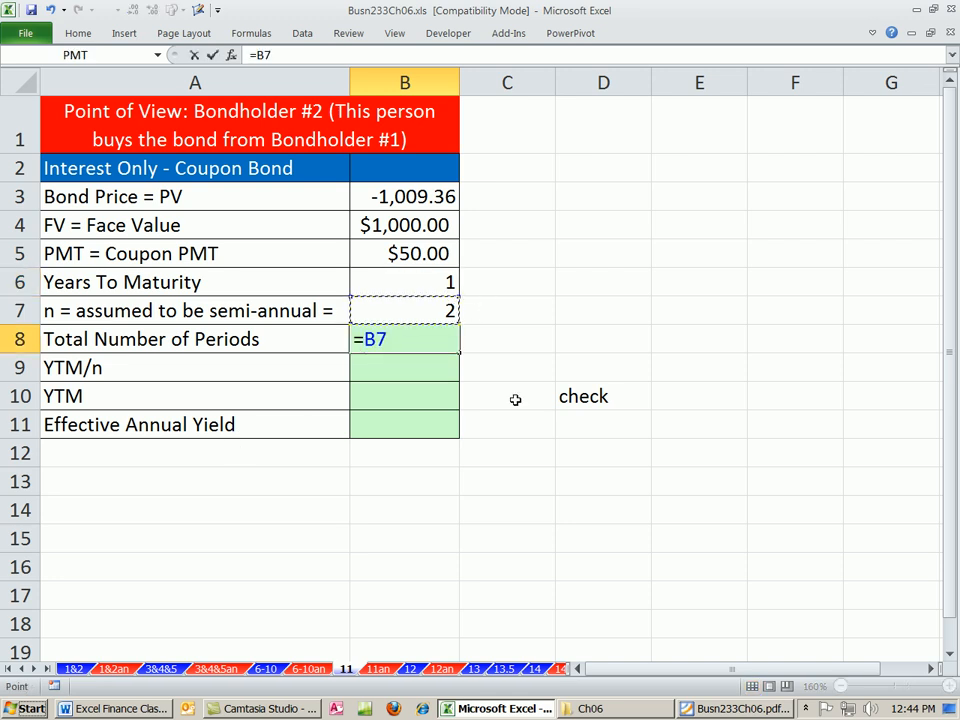
text(*)
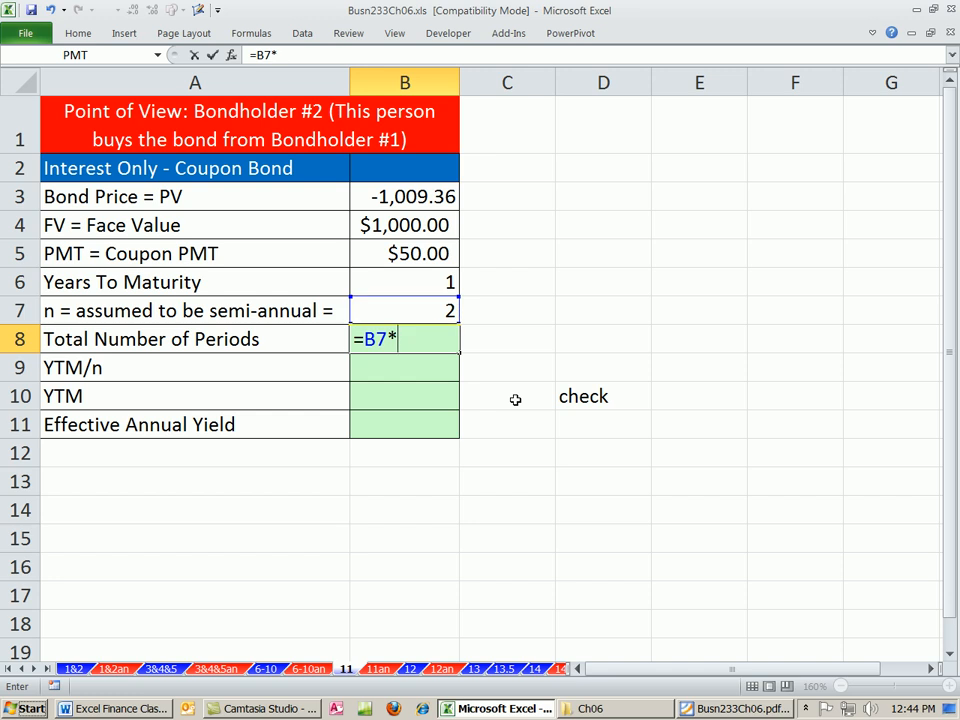
click(404, 282)
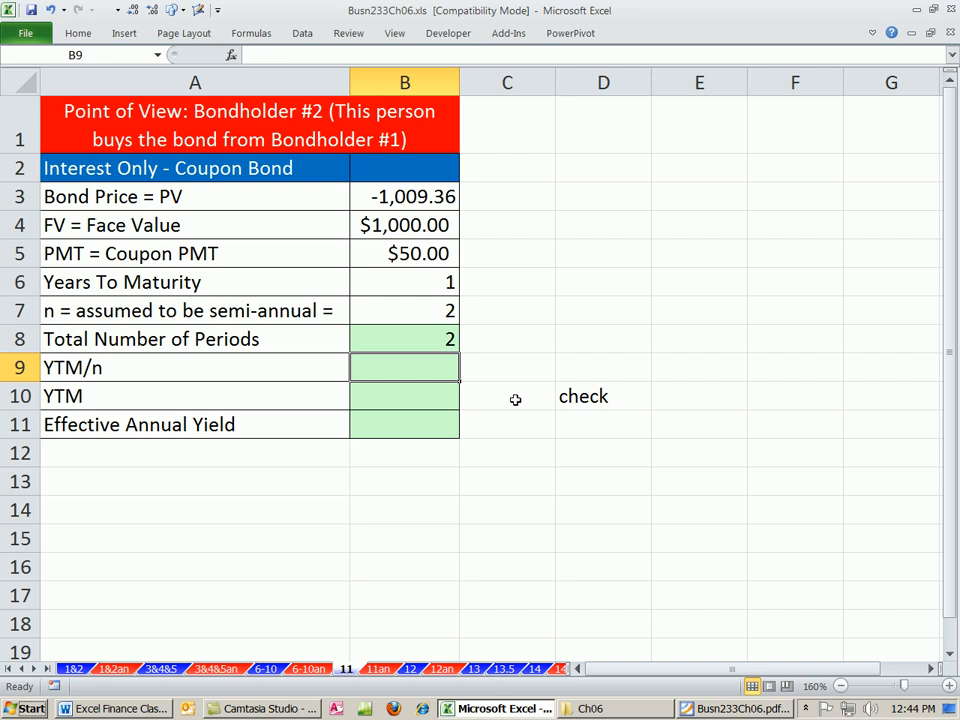
text(=)
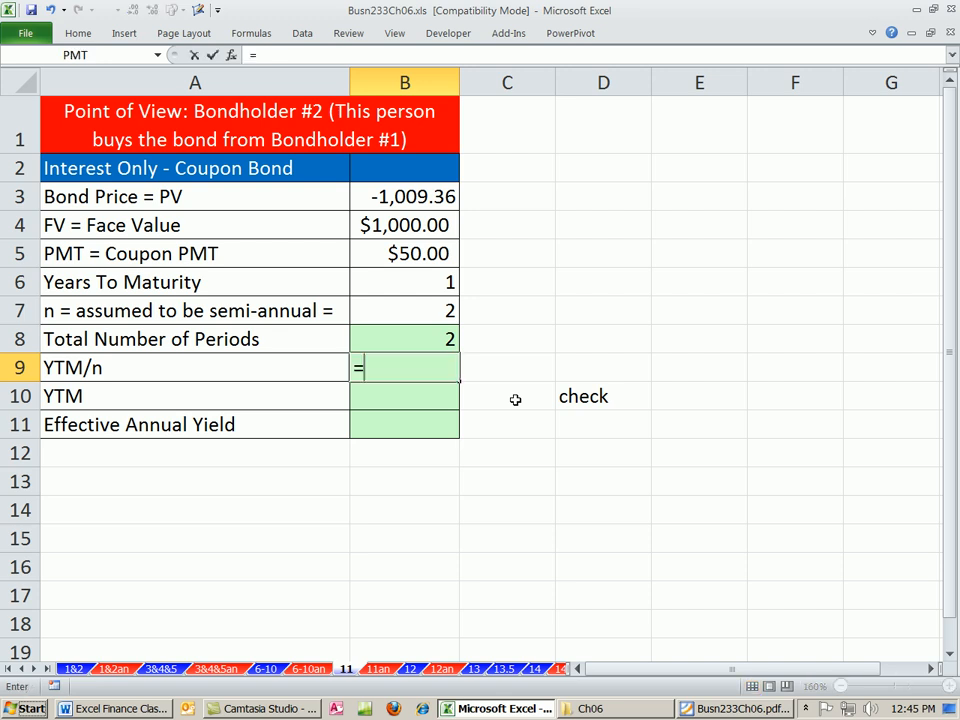
Step: Enter =RATE(B8,B5,B3,B4) in B9 so YTM/n shows 4.50%
text(RATE()
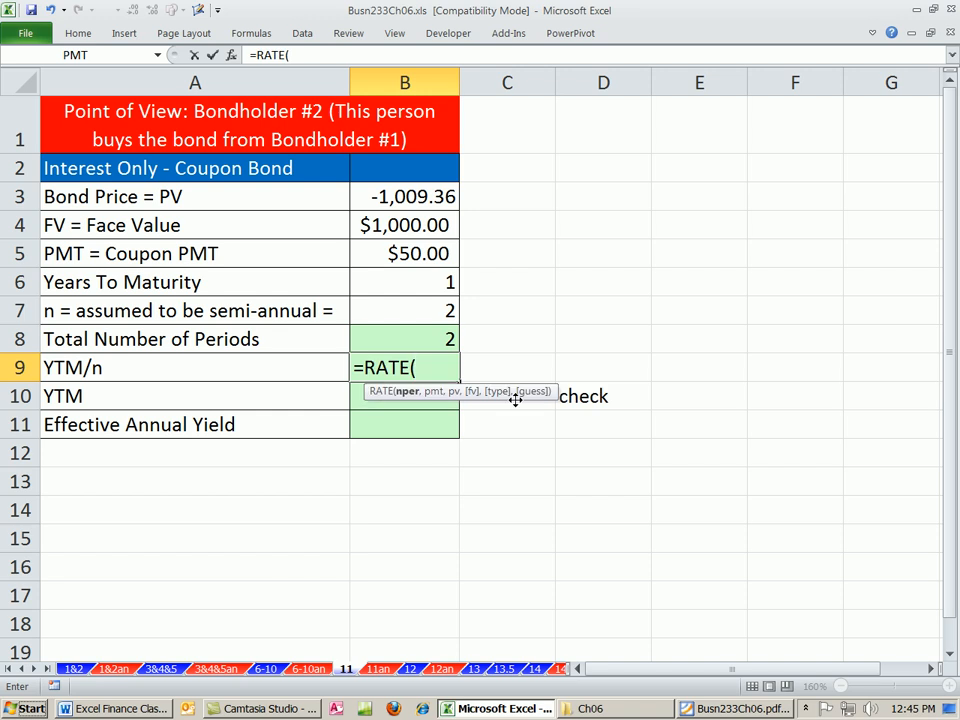
mouse_move(428, 411)
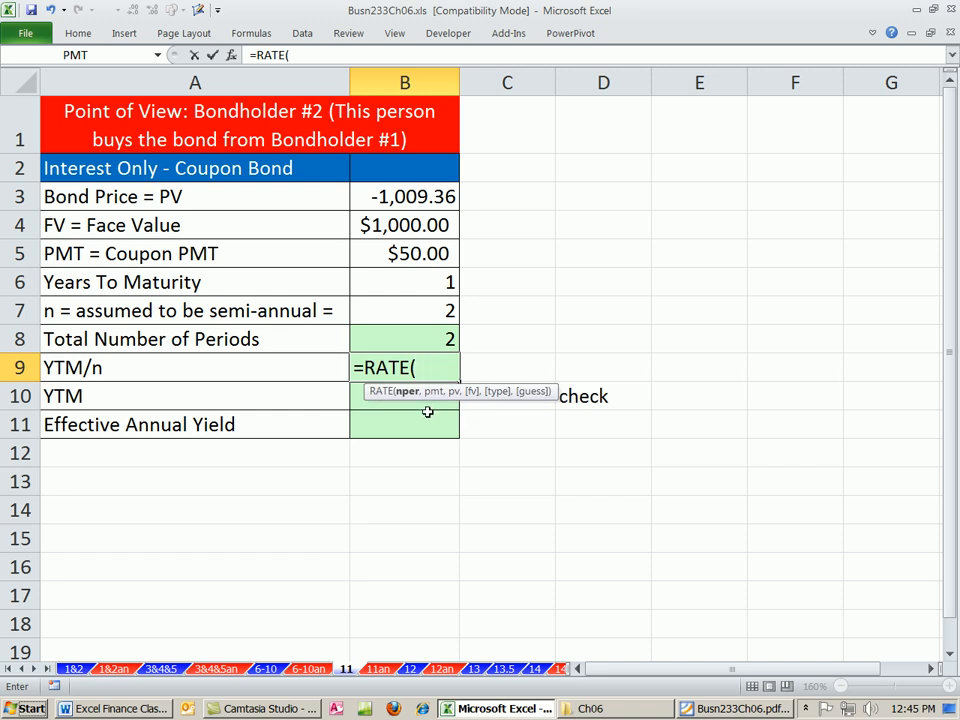
click(404, 338)
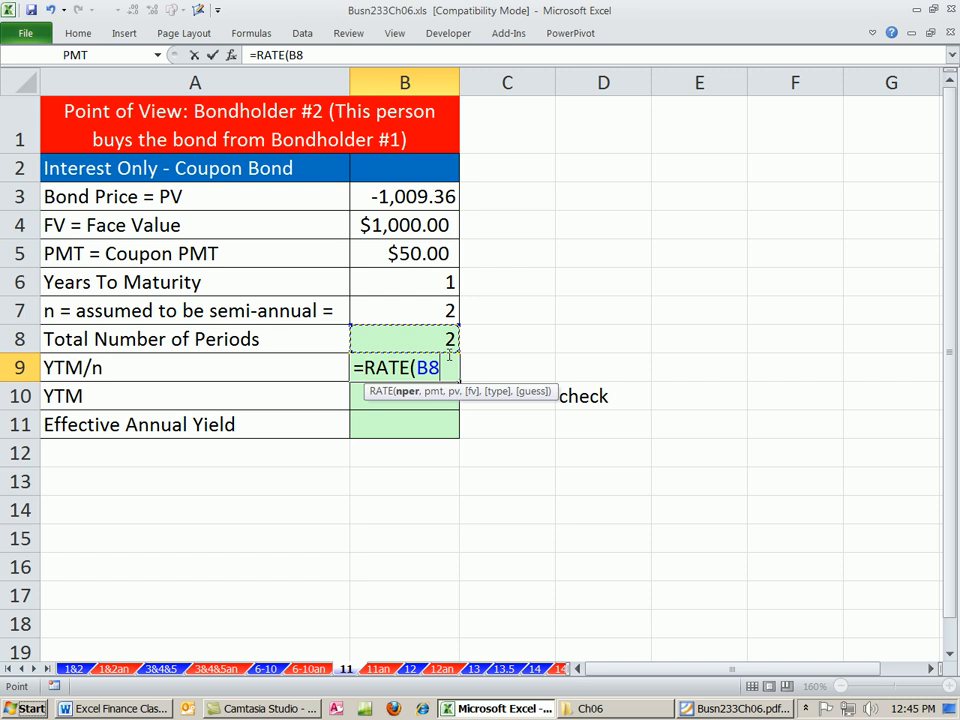
text(,)
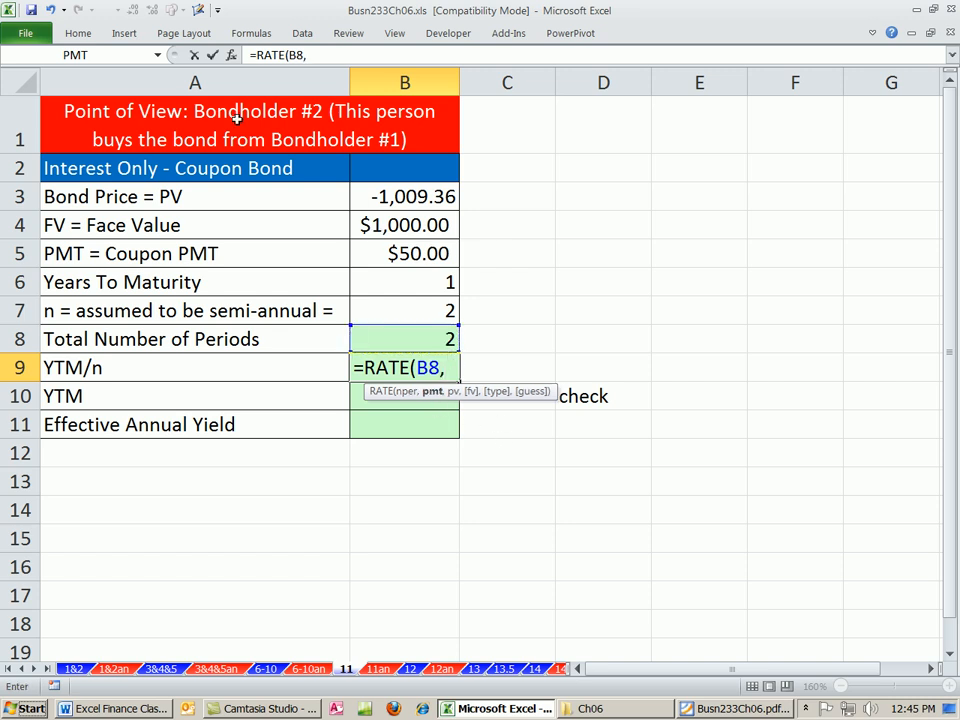
click(403, 253)
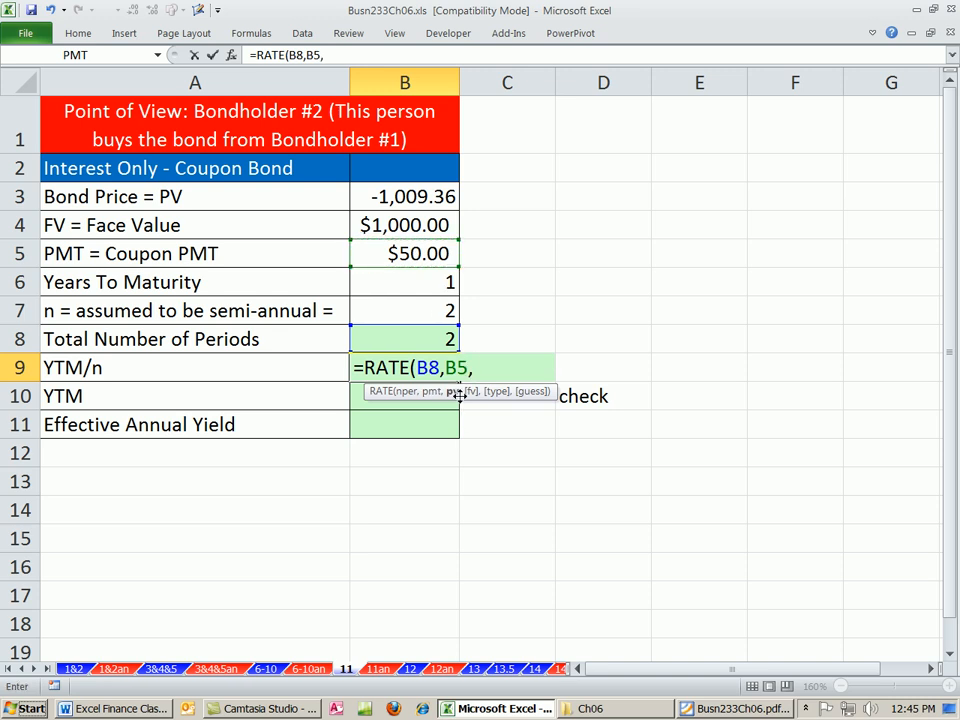
click(405, 196)
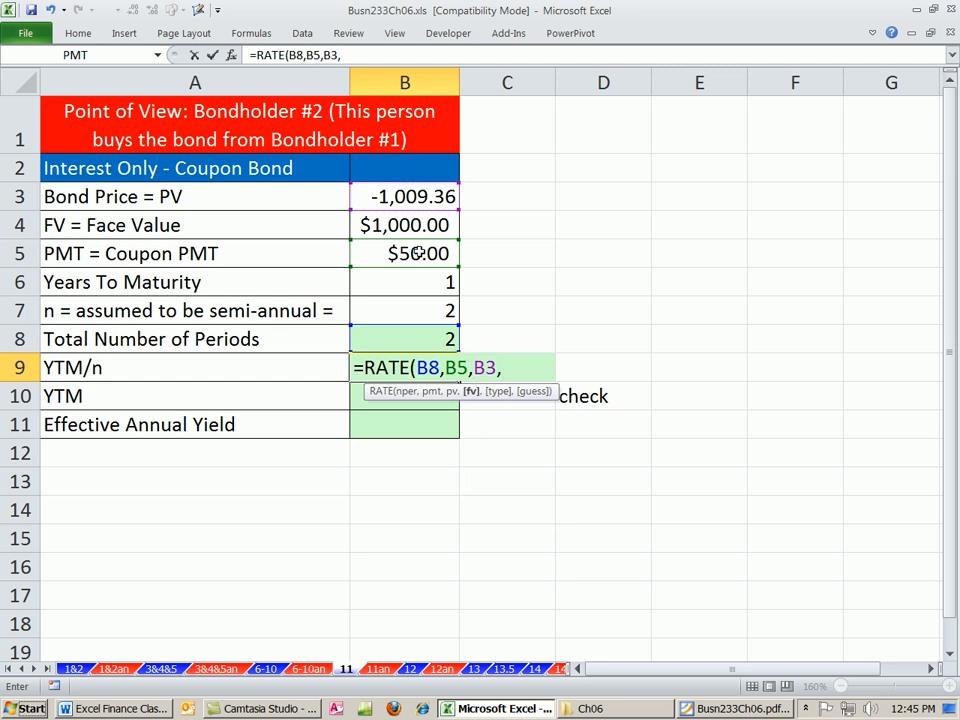
click(404, 225)
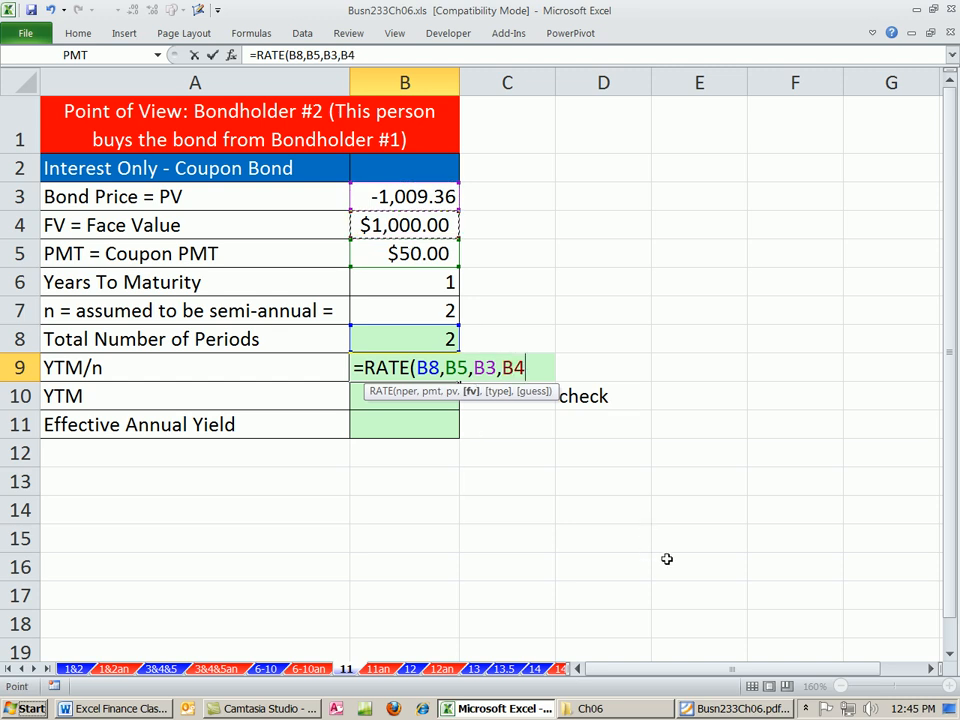
mouse_move(499, 397)
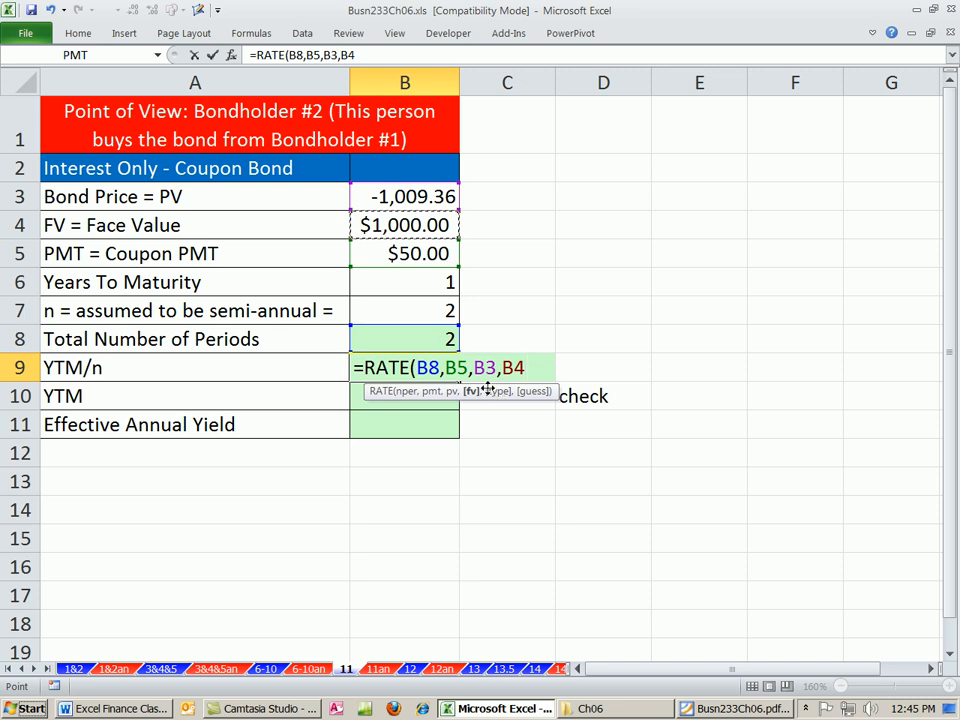
mouse_move(514, 412)
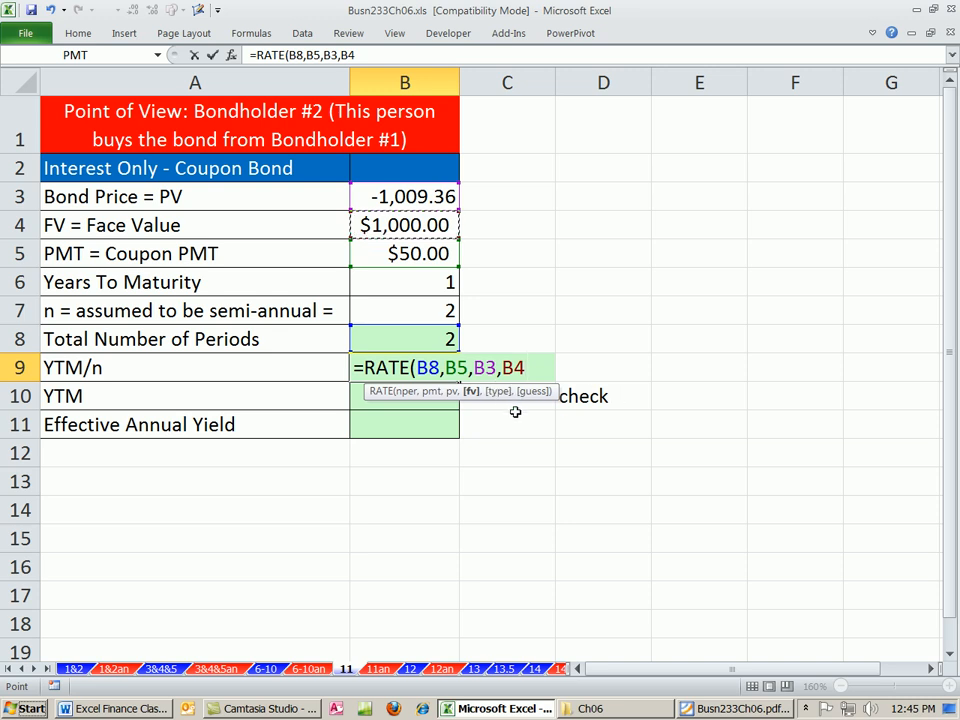
text())
click(405, 396)
text(=)
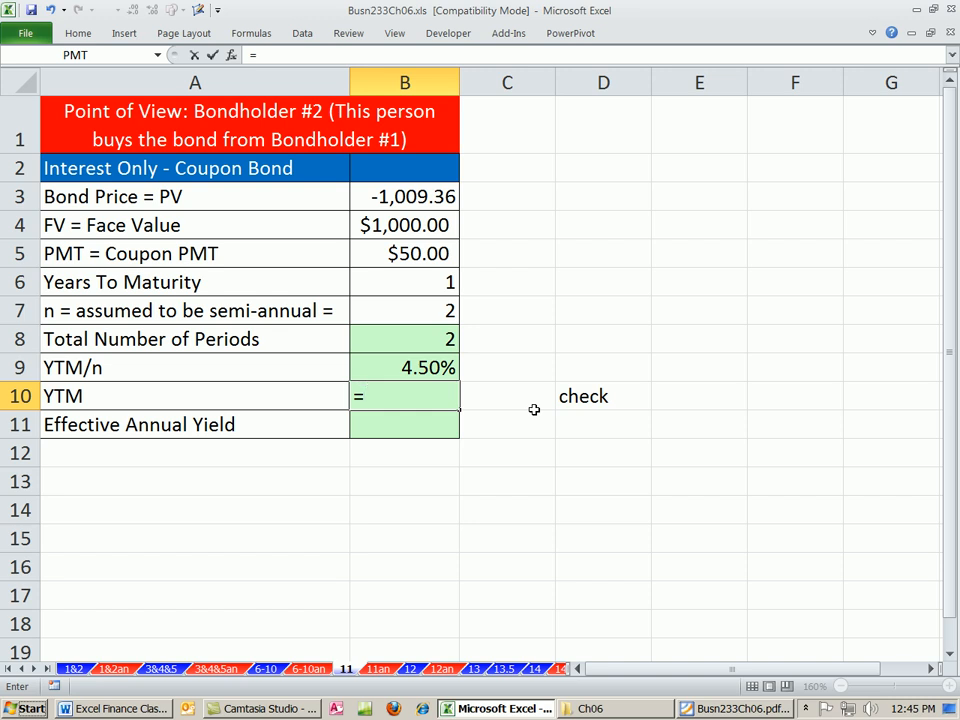
Step: Build the YTM formula in B10 as B9 times B7, giving 9.00%
click(404, 367)
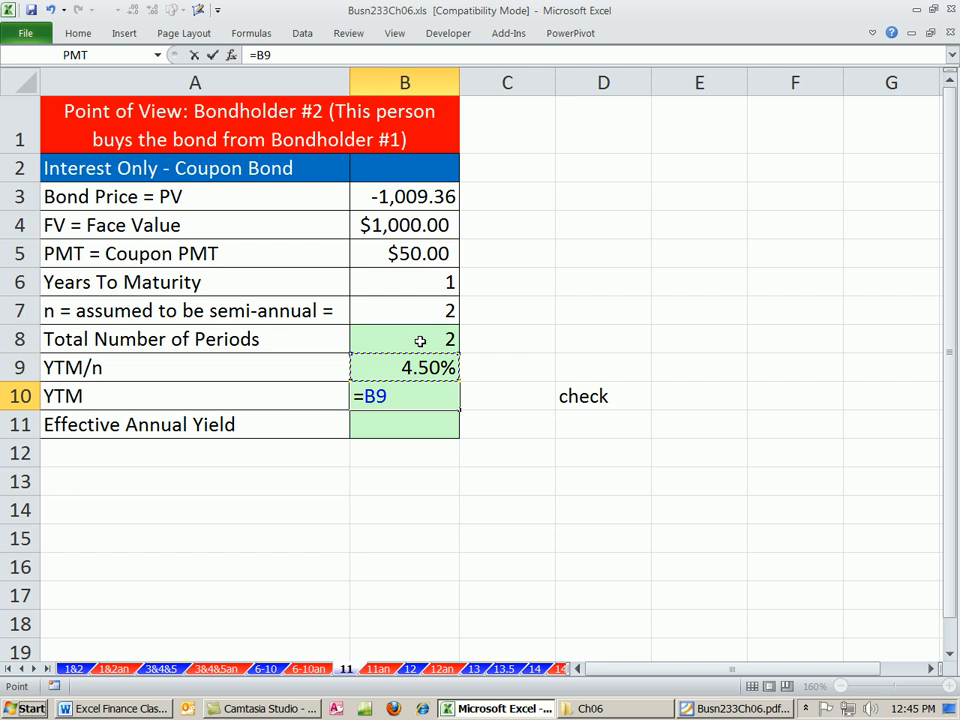
text(*)
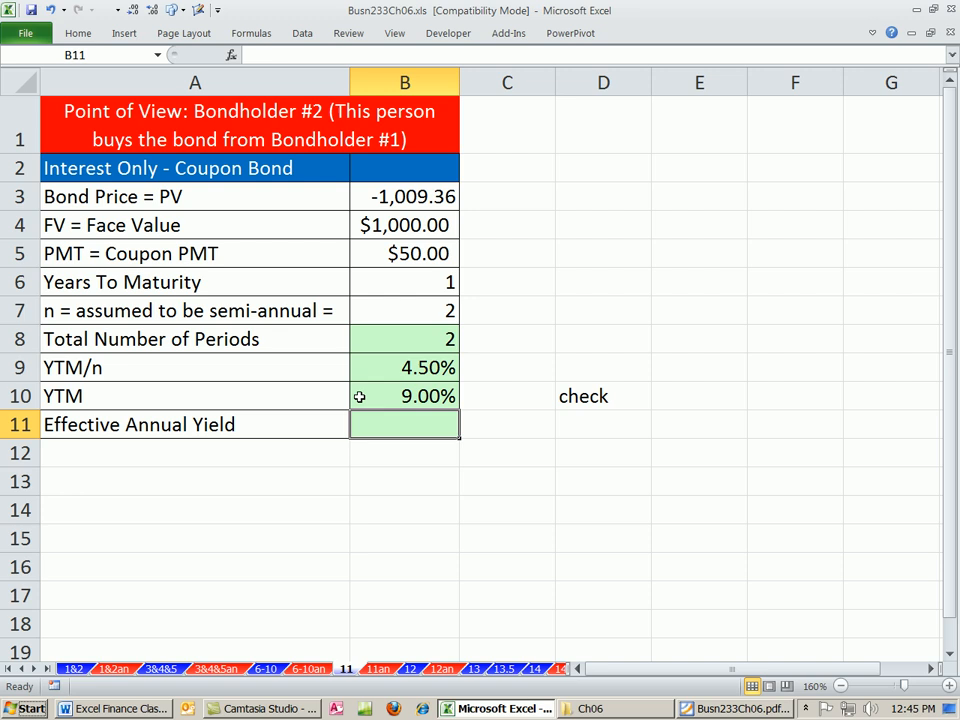
mouse_move(497, 386)
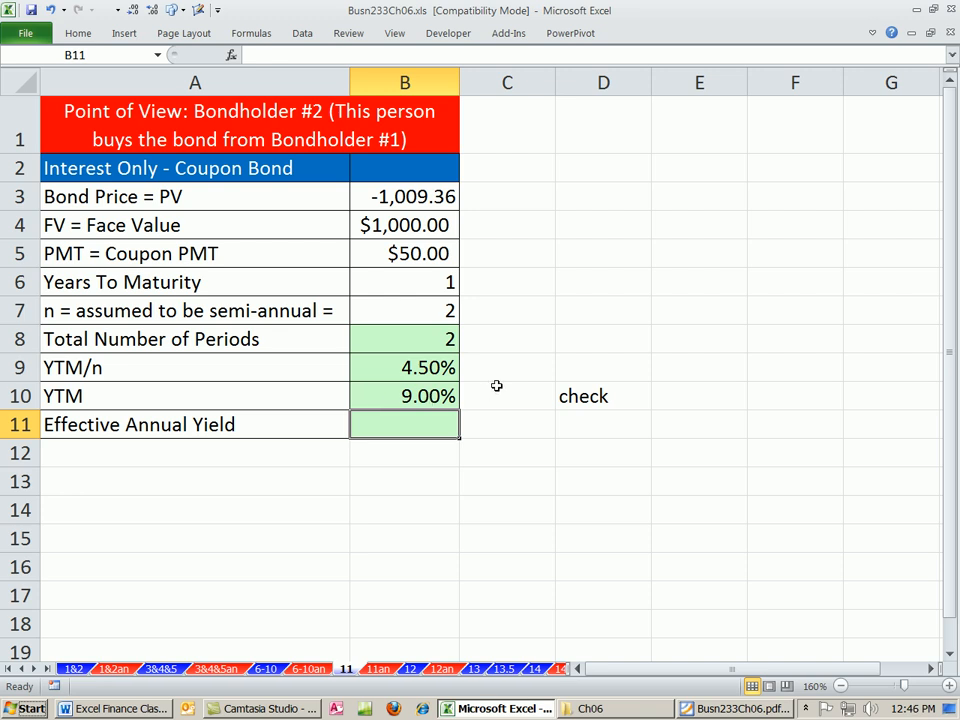
mouse_move(428, 426)
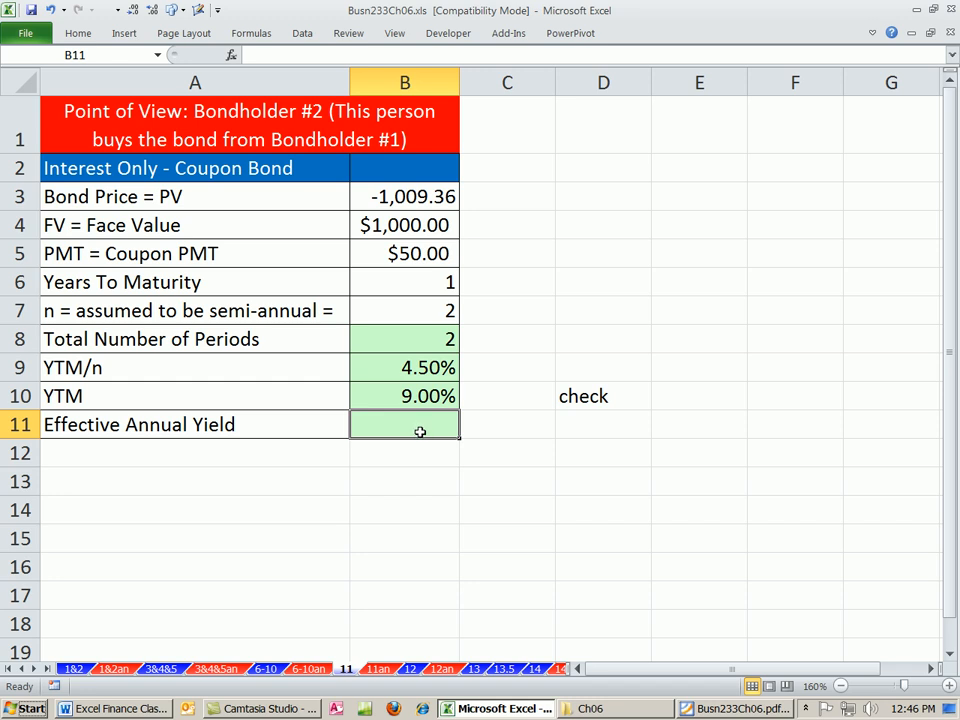
Step: Enter =EFFECT(B10,B7) in B11 so Effective Annual Yield shows 9.2025%
text(=)
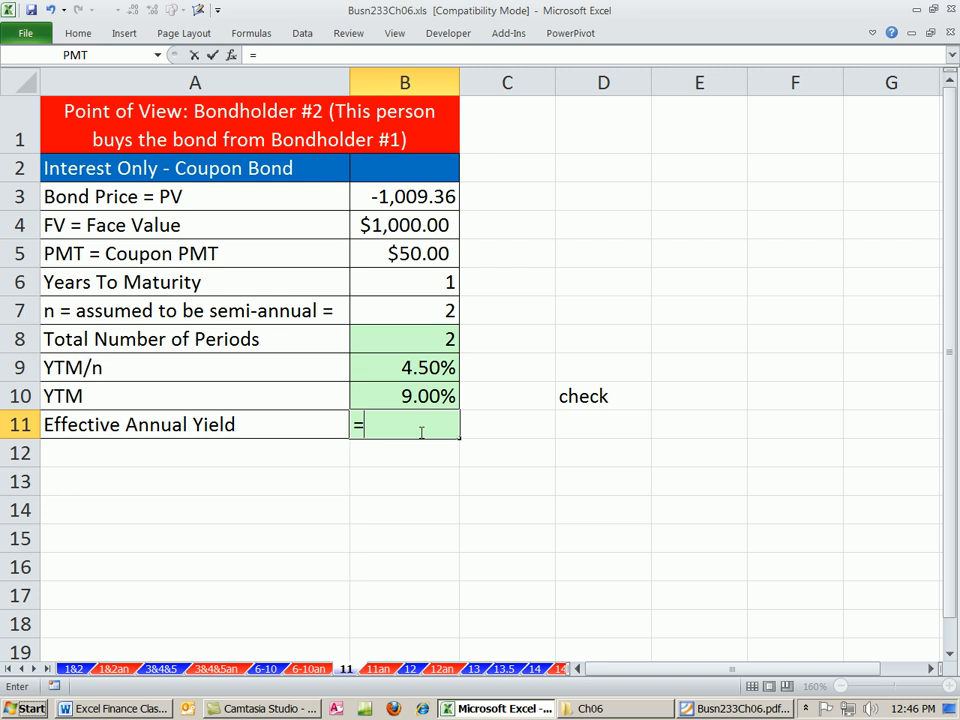
text(EFFECT()
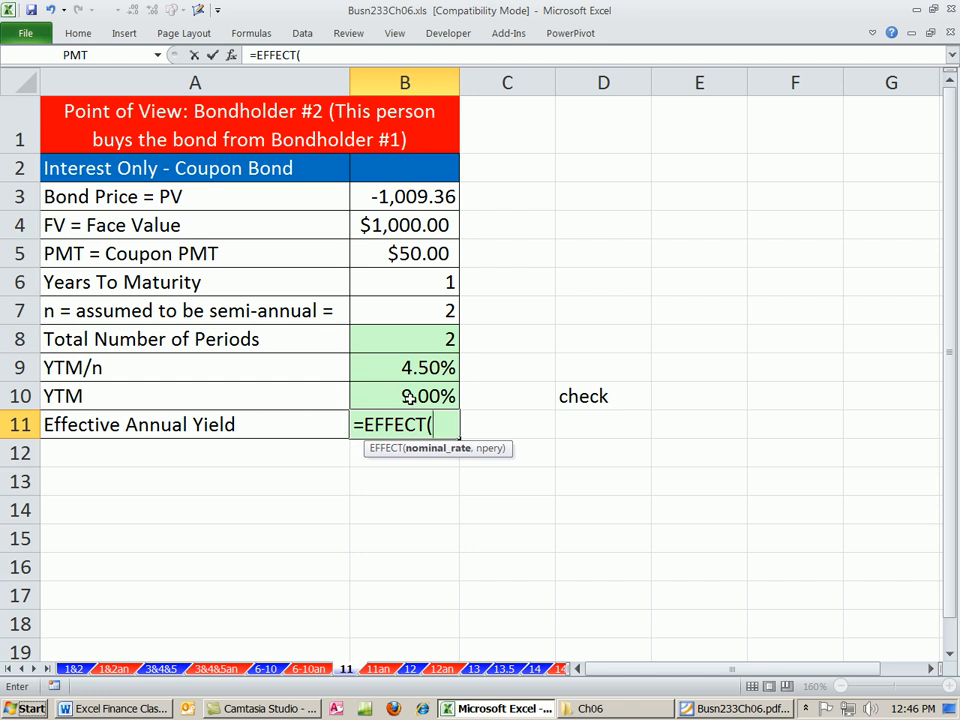
click(404, 396)
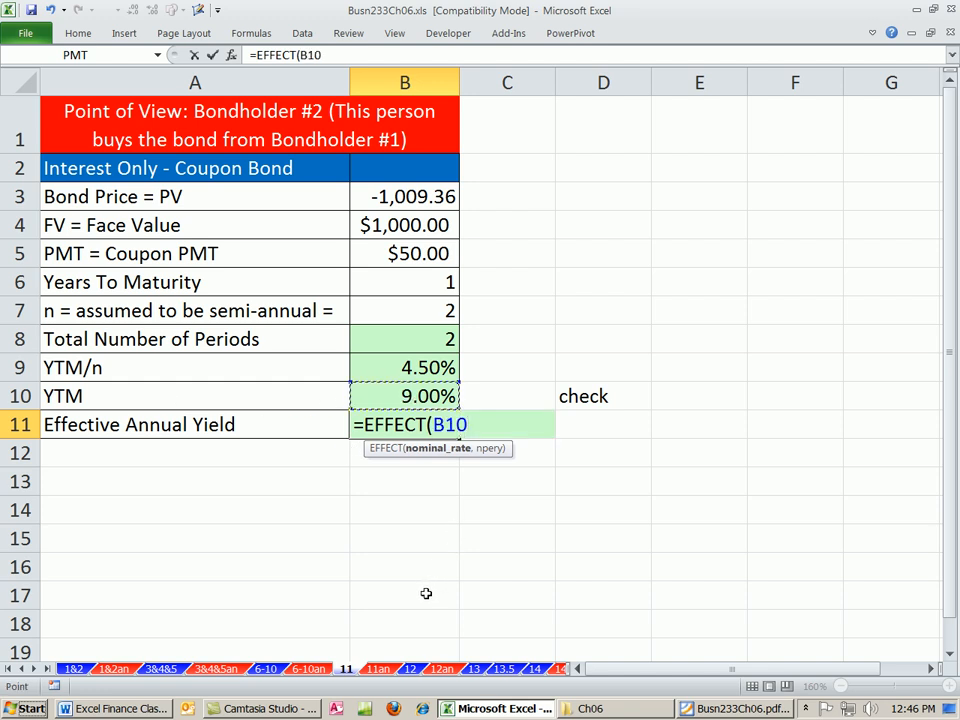
text(,)
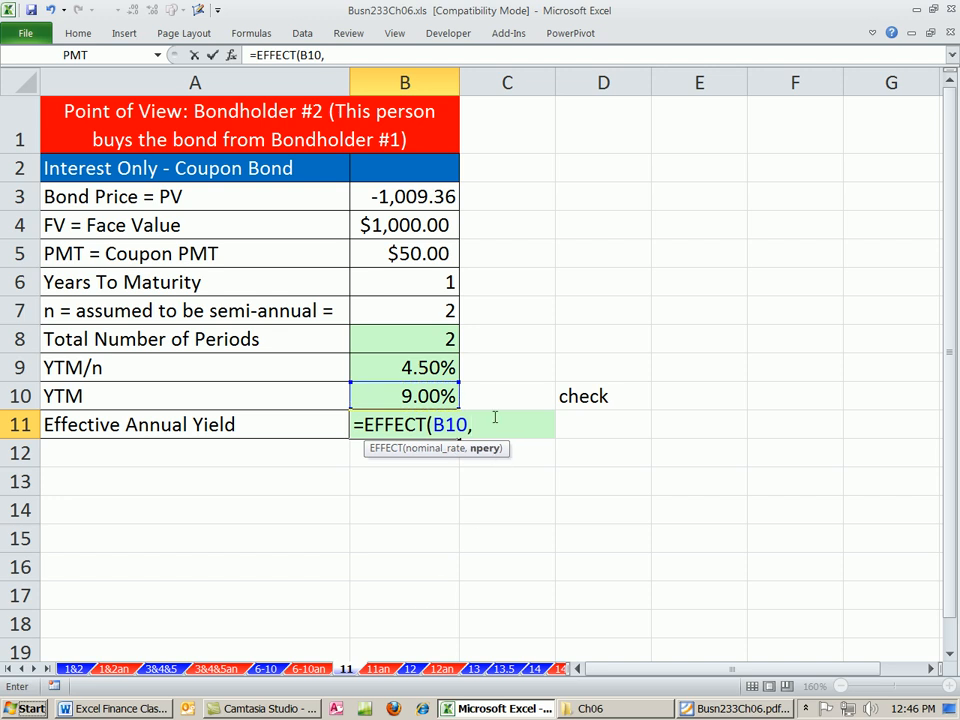
click(413, 311)
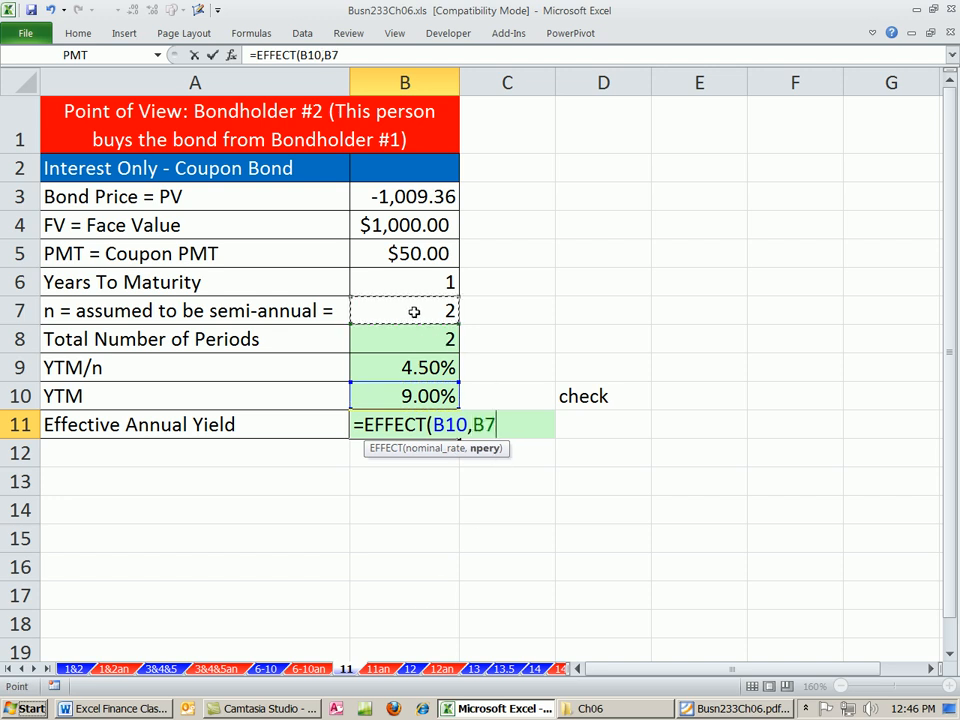
text())
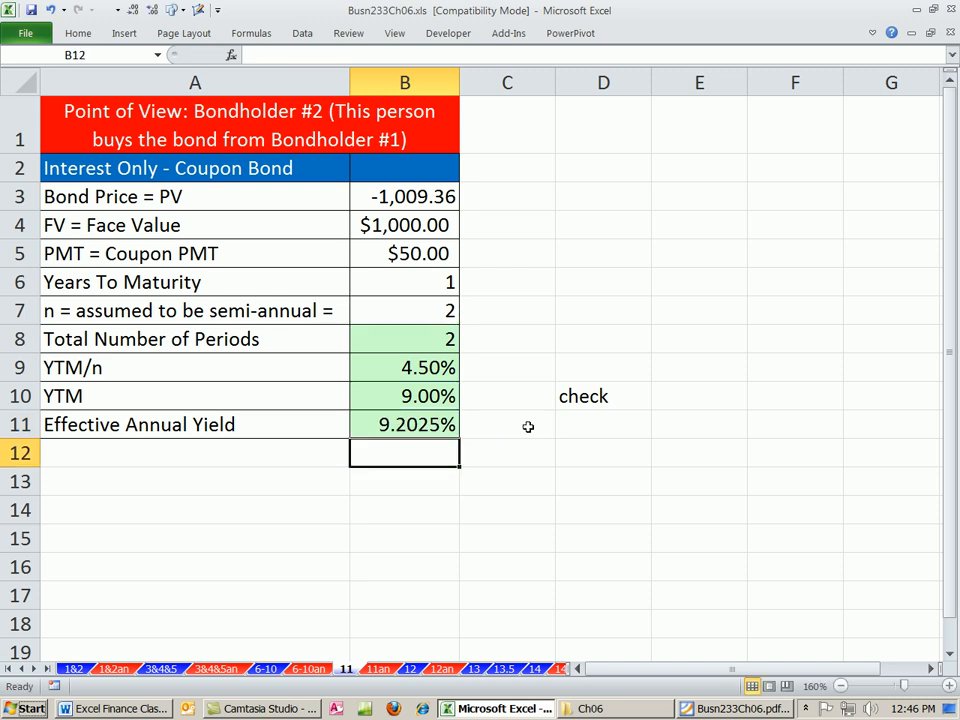
mouse_move(358, 432)
text(=)
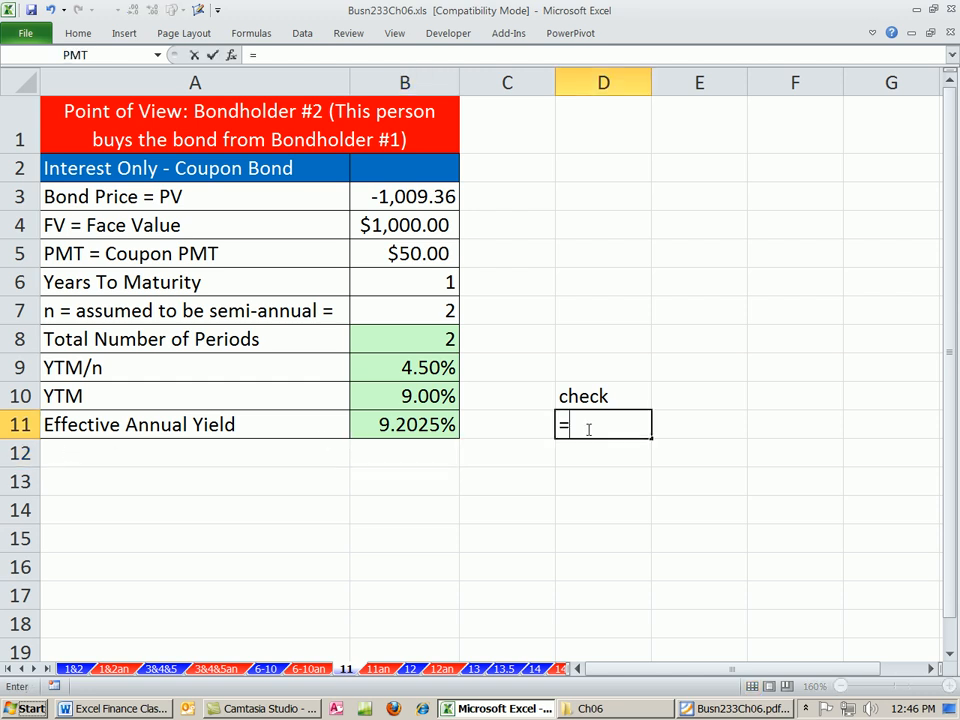
Step: Enter the check formula =(1+B9)^B7-1 in D11, showing 0.09203
text((1+)
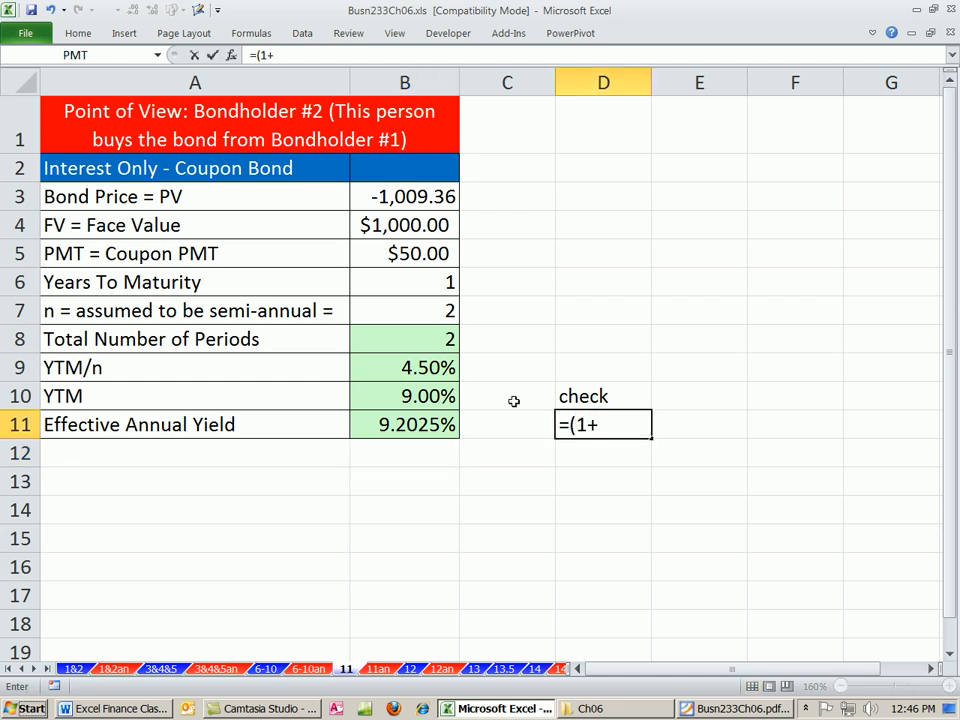
click(404, 367)
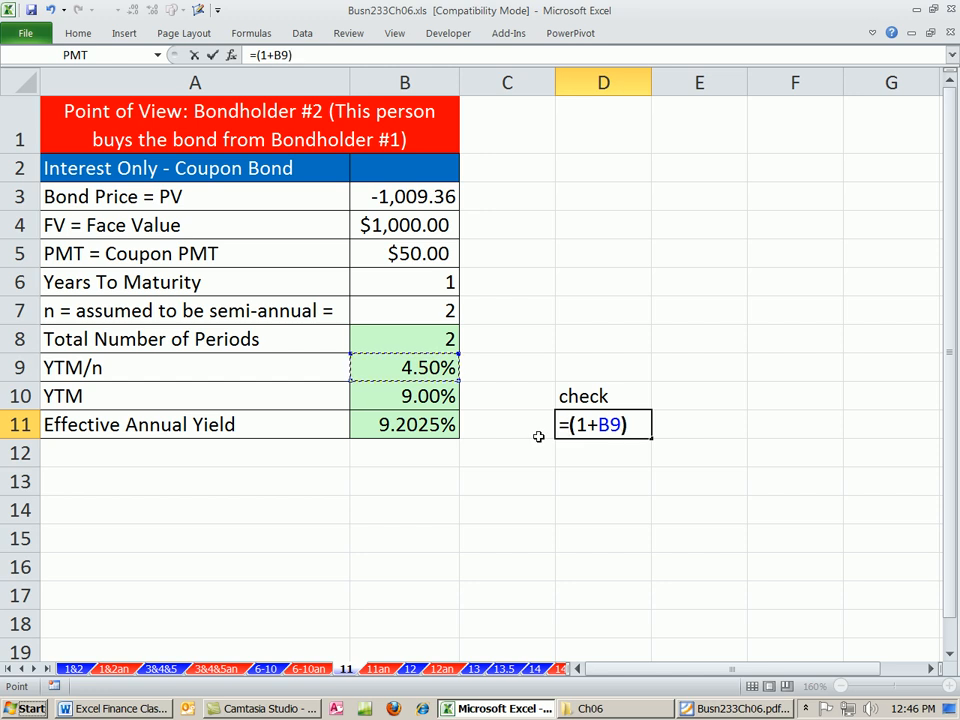
text(^B7)
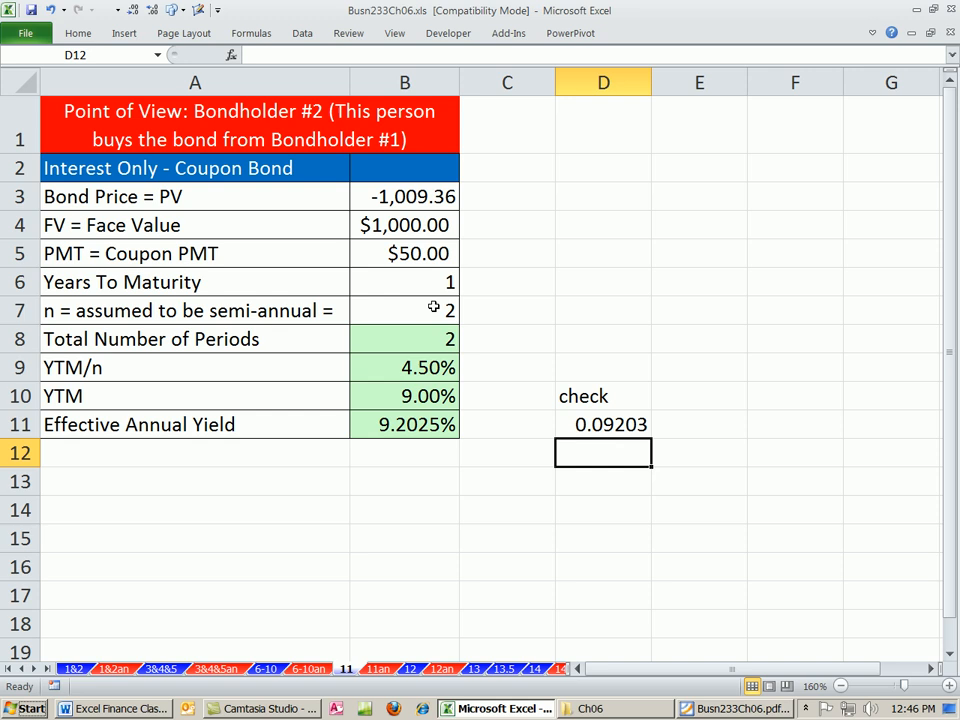
mouse_move(487, 437)
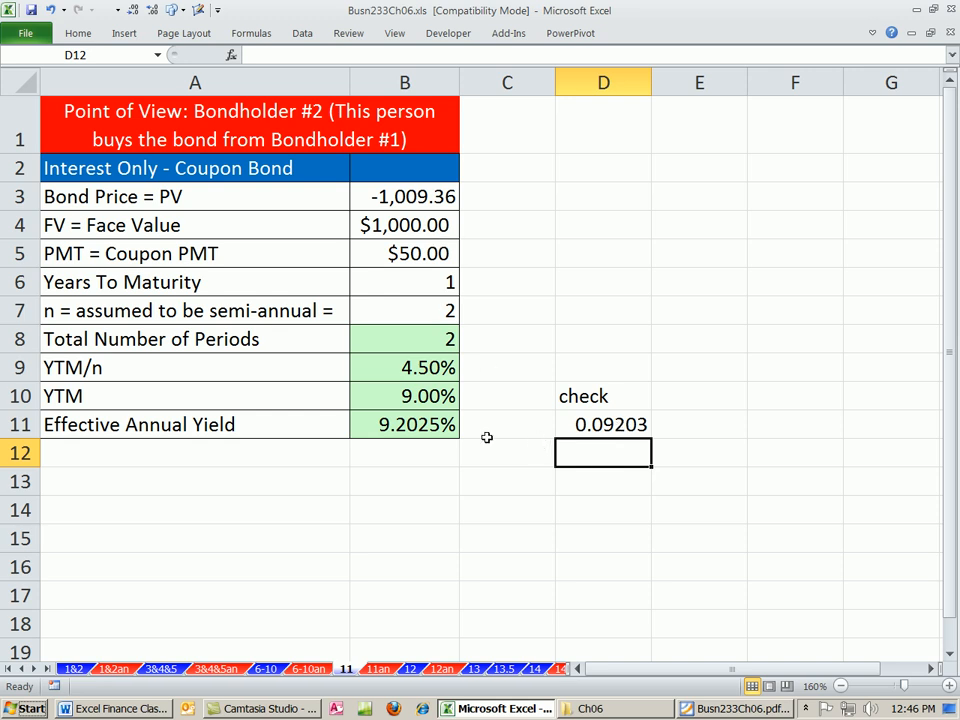
mouse_move(630, 439)
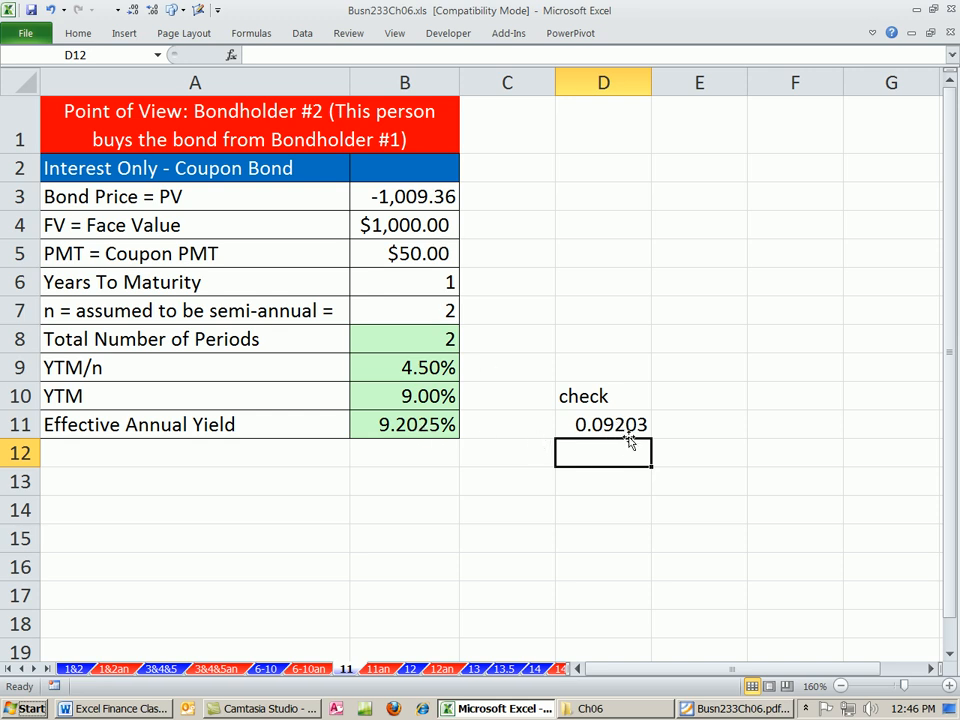
Step: Add one decimal place to D11 so it reads 0.092025
click(603, 423)
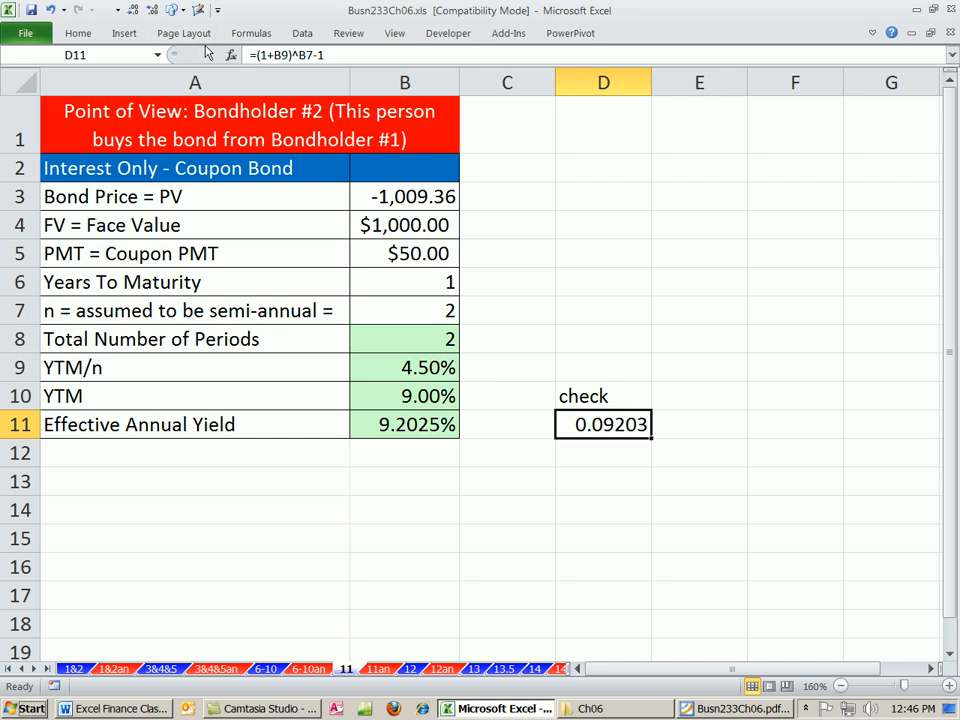
click(153, 9)
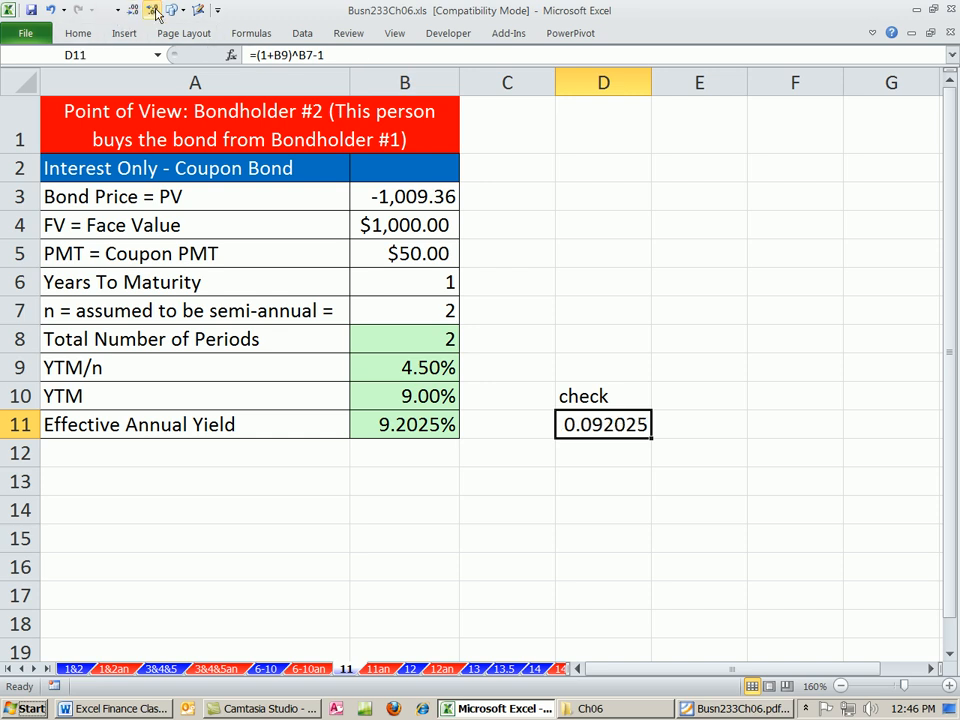
mouse_move(596, 446)
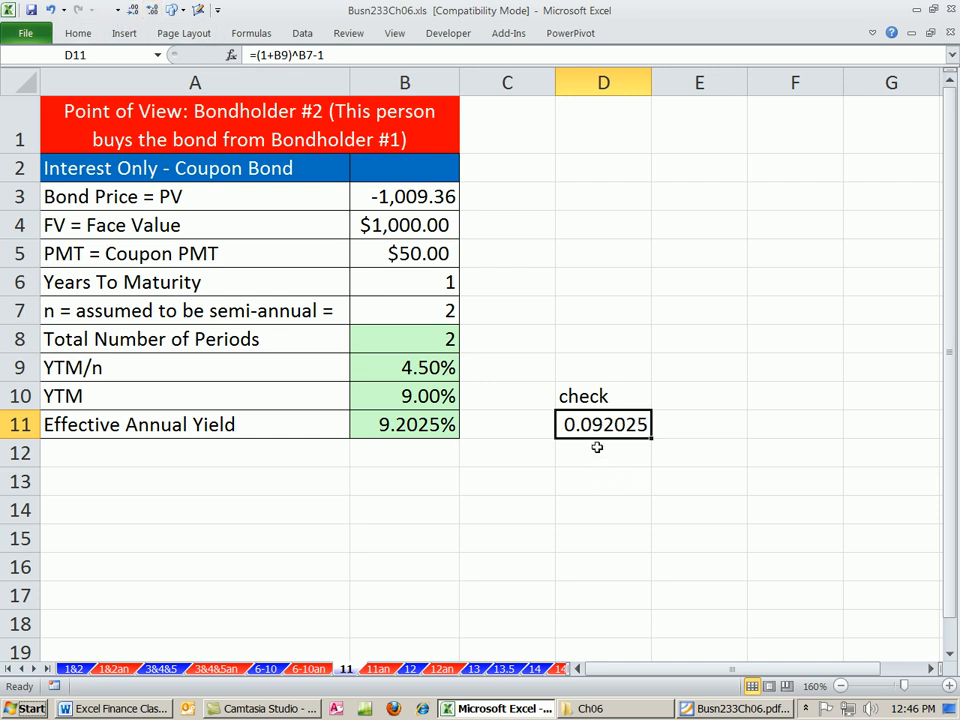